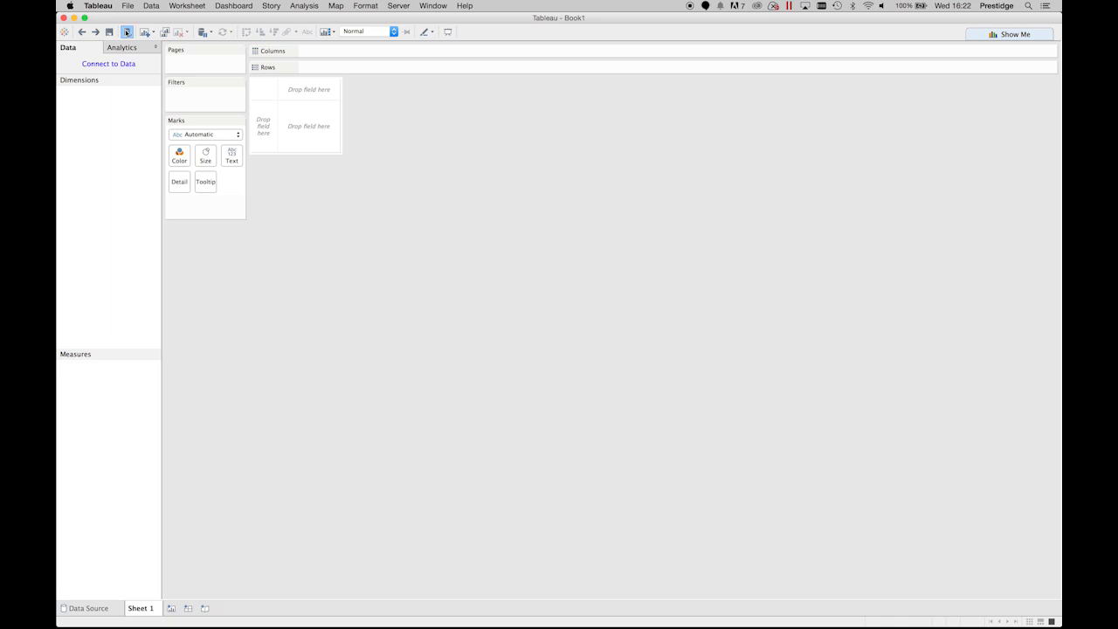
# Connect to the Example DB.tde extract through Other Files and preview its match event rows.
pyautogui.click(109, 64)
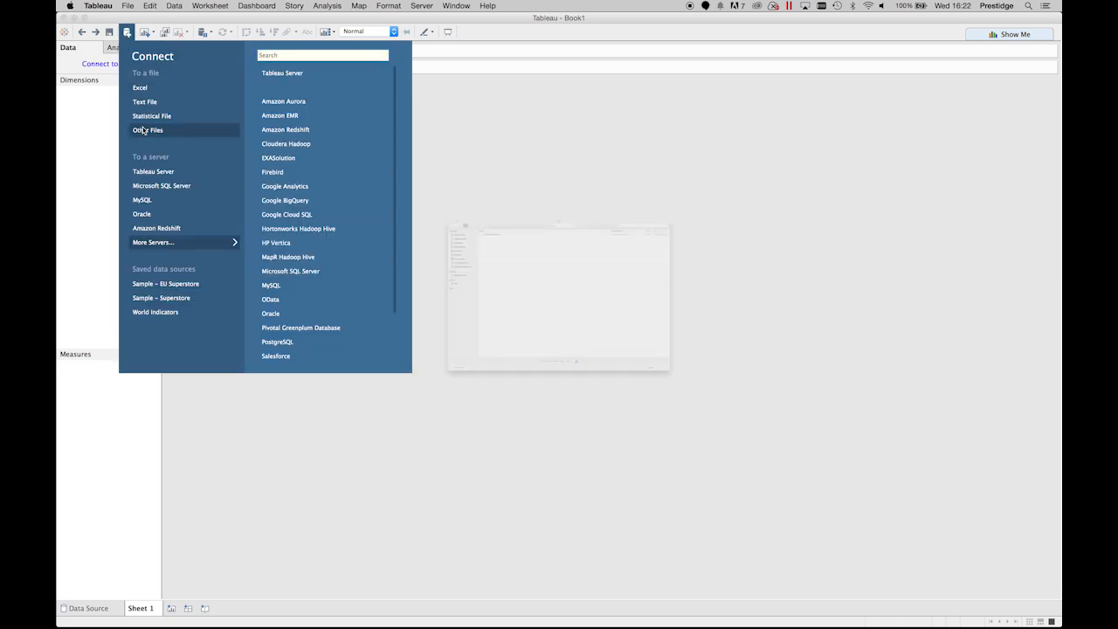
pyautogui.click(147, 130)
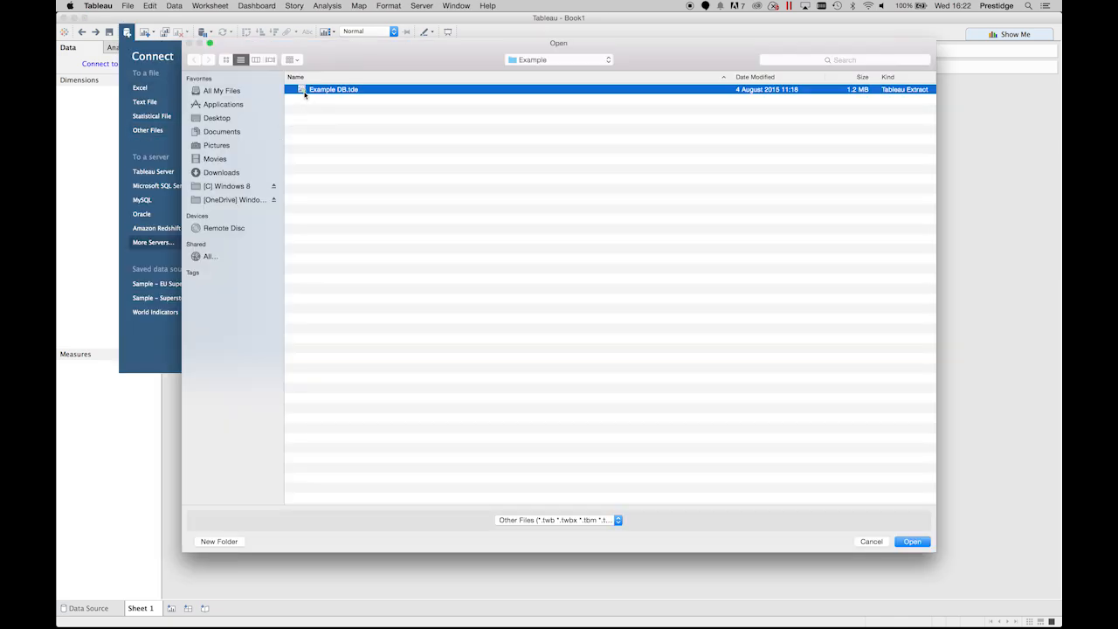
pyautogui.click(912, 542)
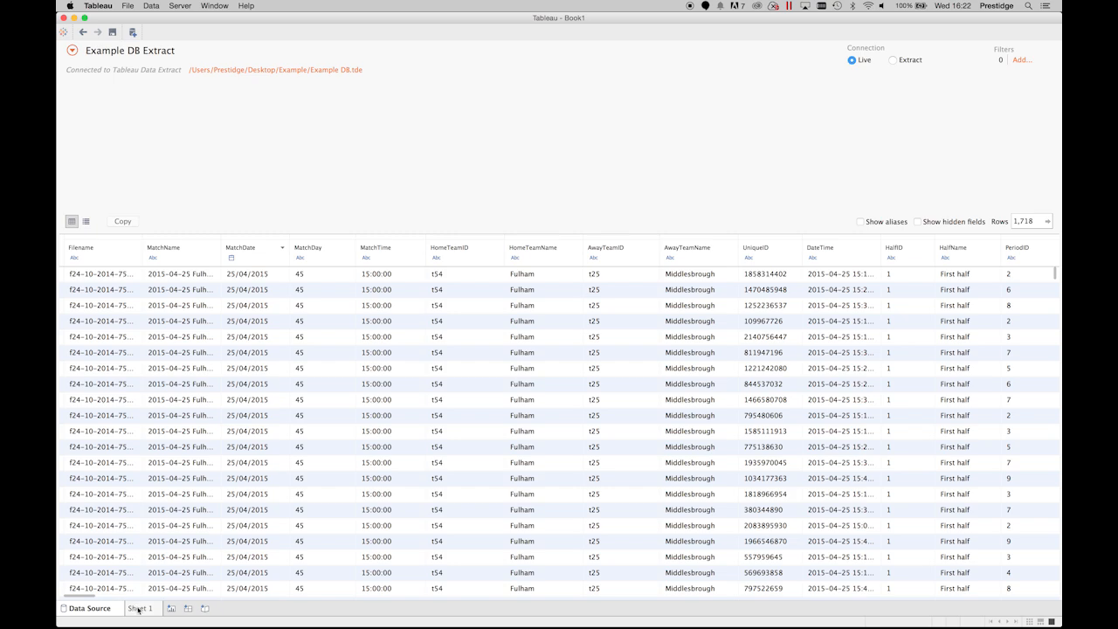
# Build a scatter with Y on Columns and X on Rows, both converted to dimensions.
pyautogui.click(141, 608)
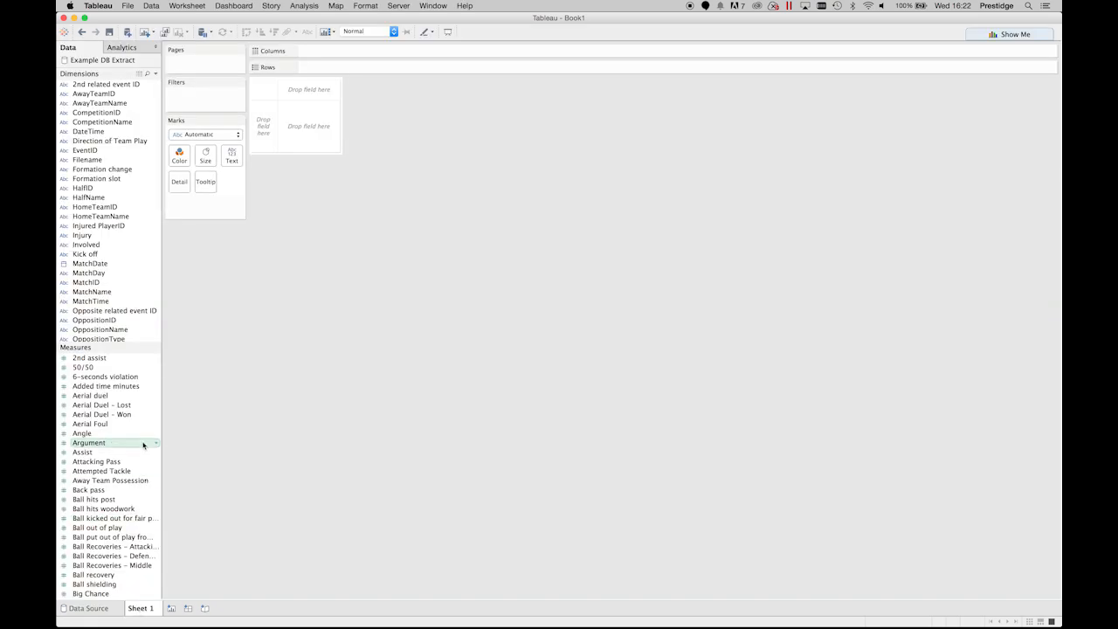
pyautogui.scroll(-3)
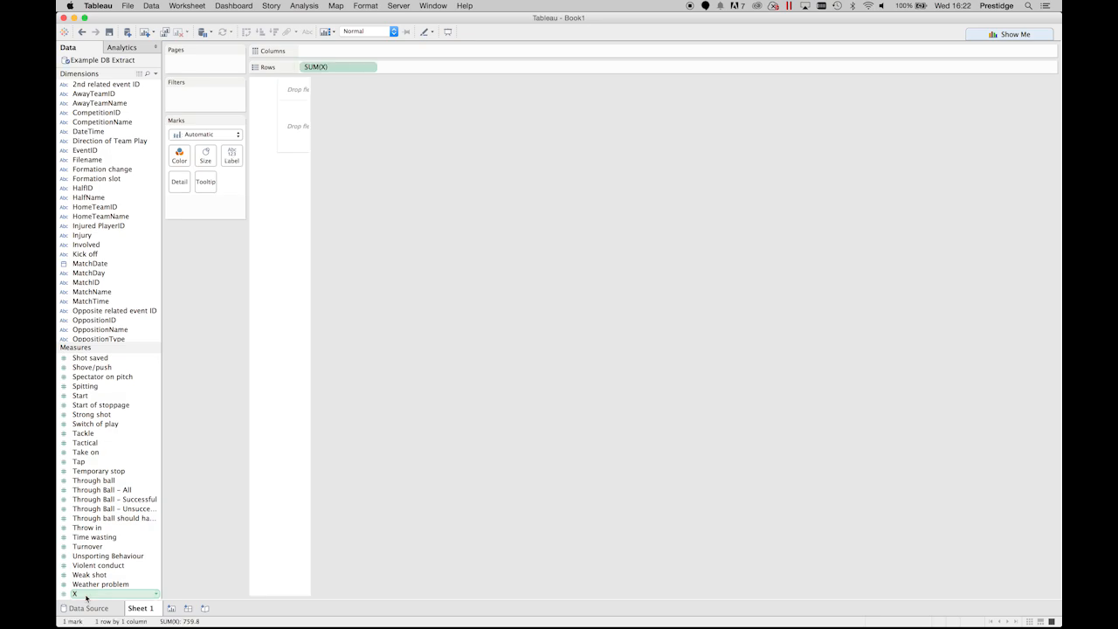
pyautogui.moveTo(74, 564); pyautogui.dragTo(339, 51)
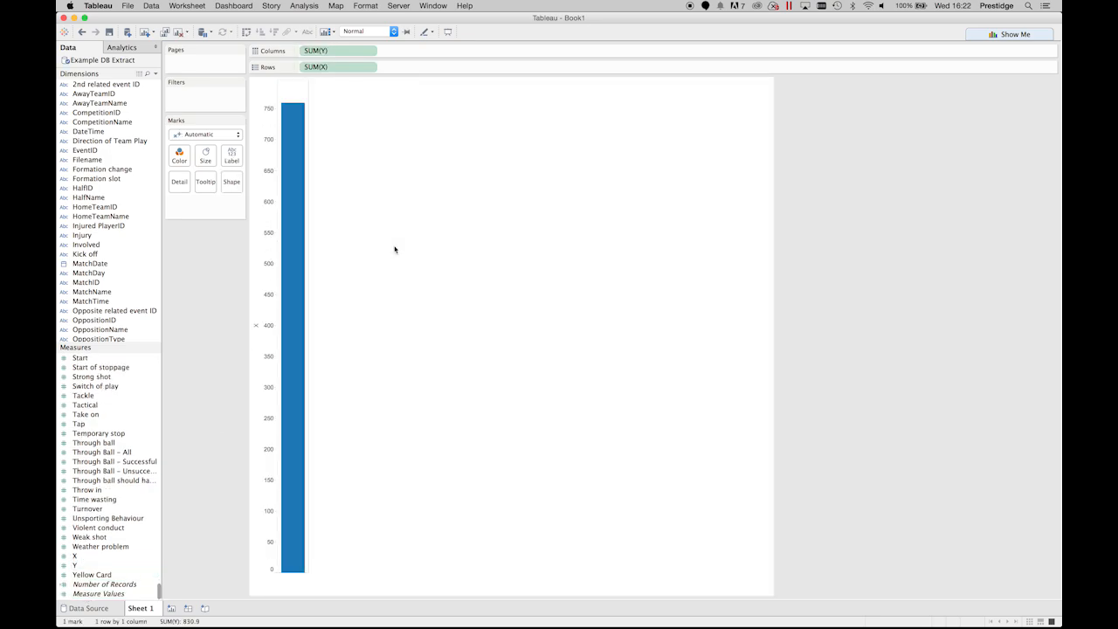
pyautogui.rightClick(339, 67)
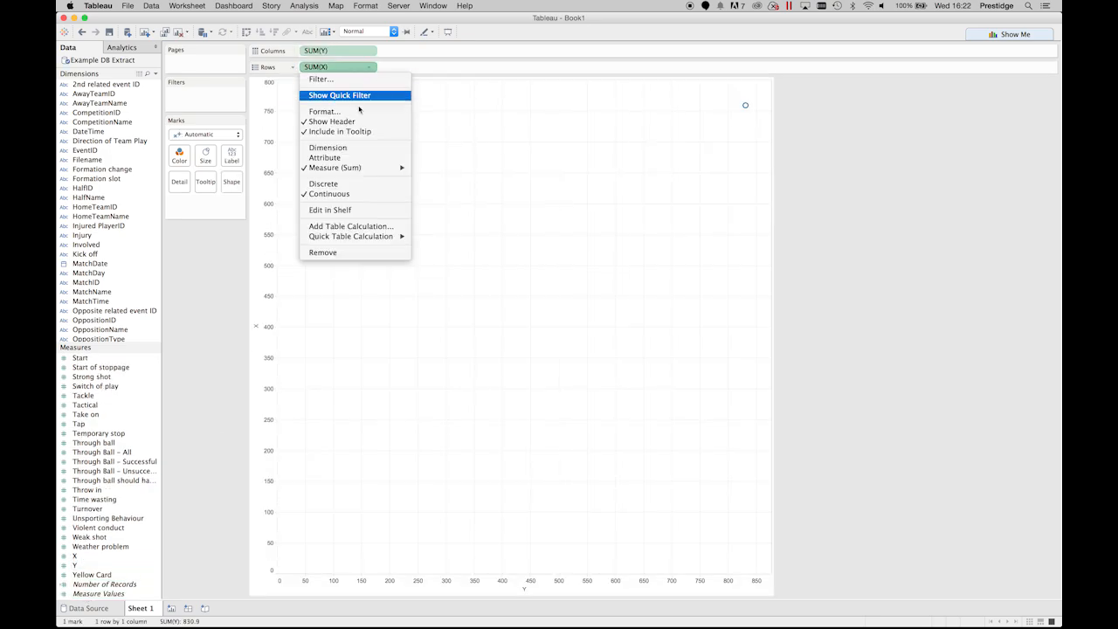
pyautogui.click(328, 148)
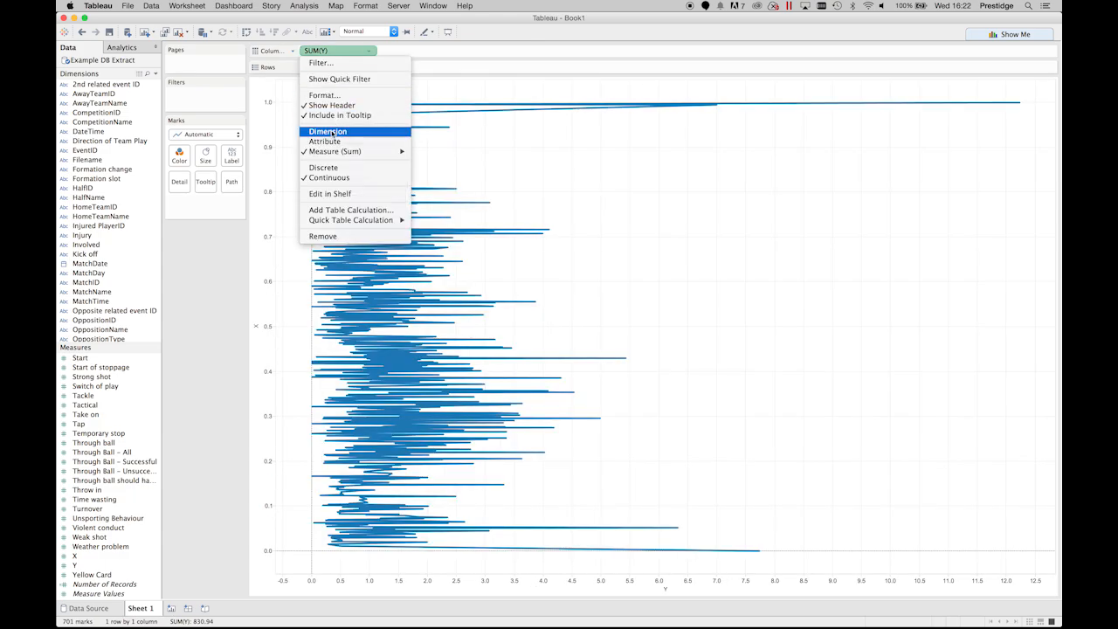
pyautogui.click(328, 131)
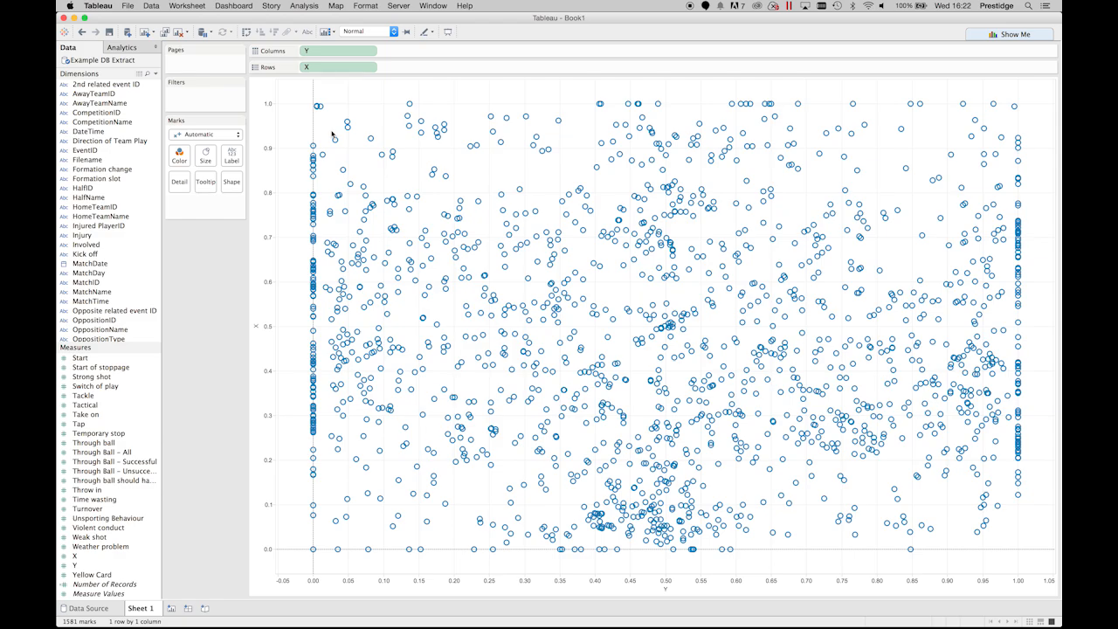
pyautogui.click(336, 5)
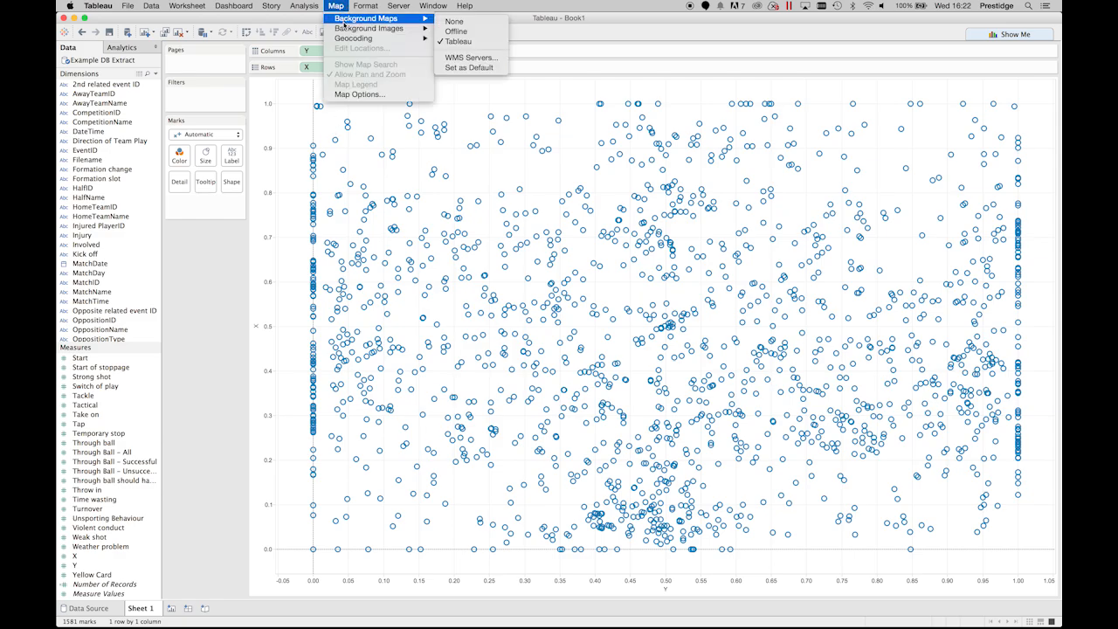
pyautogui.moveTo(368, 28)
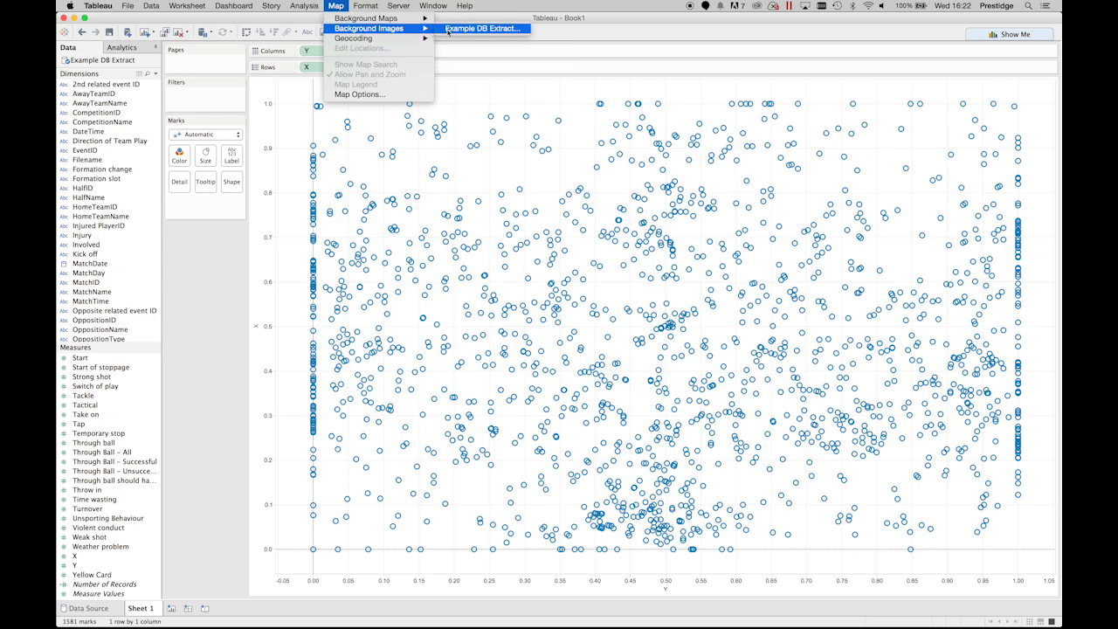
# Add Pitch.png from Pictures as a background image bounded 0–1 on X and Y.
pyautogui.click(484, 28)
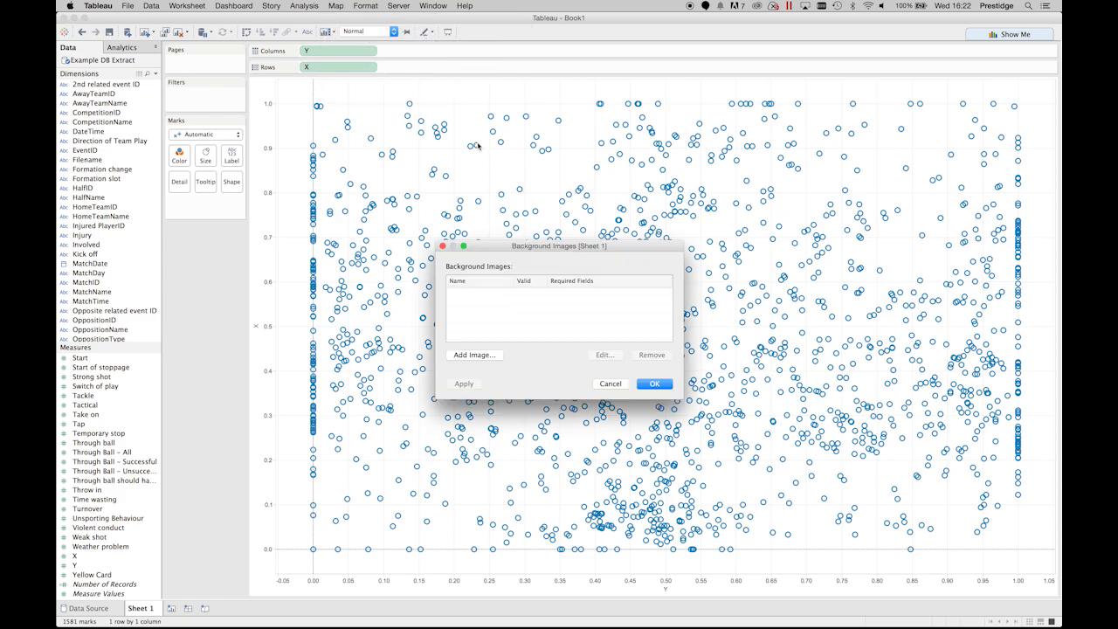
pyautogui.click(475, 355)
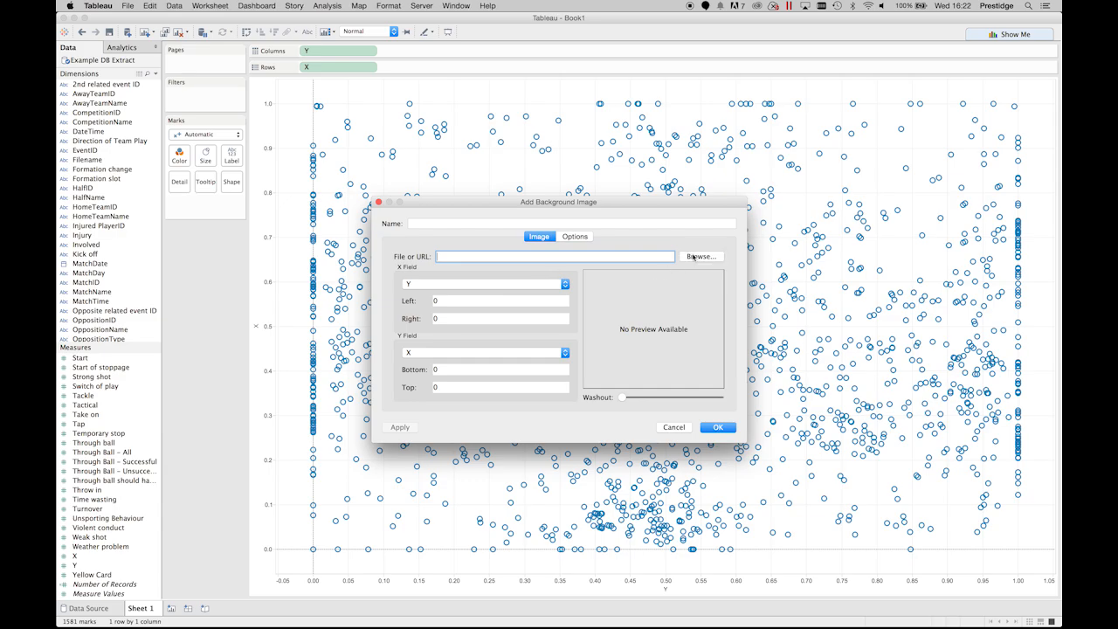
pyautogui.click(701, 256)
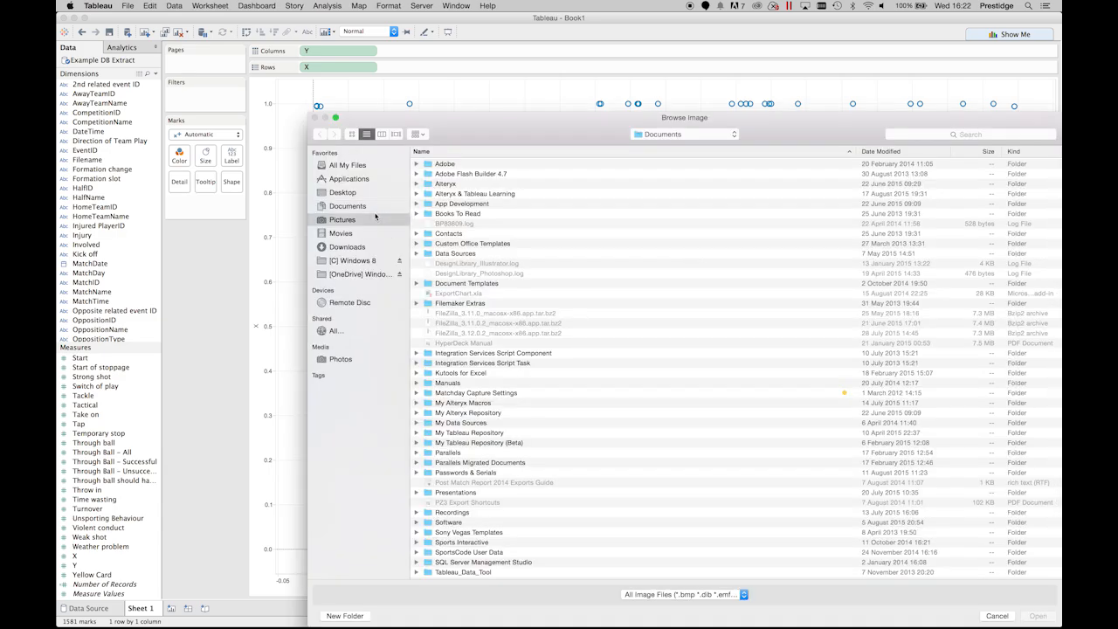
pyautogui.click(342, 219)
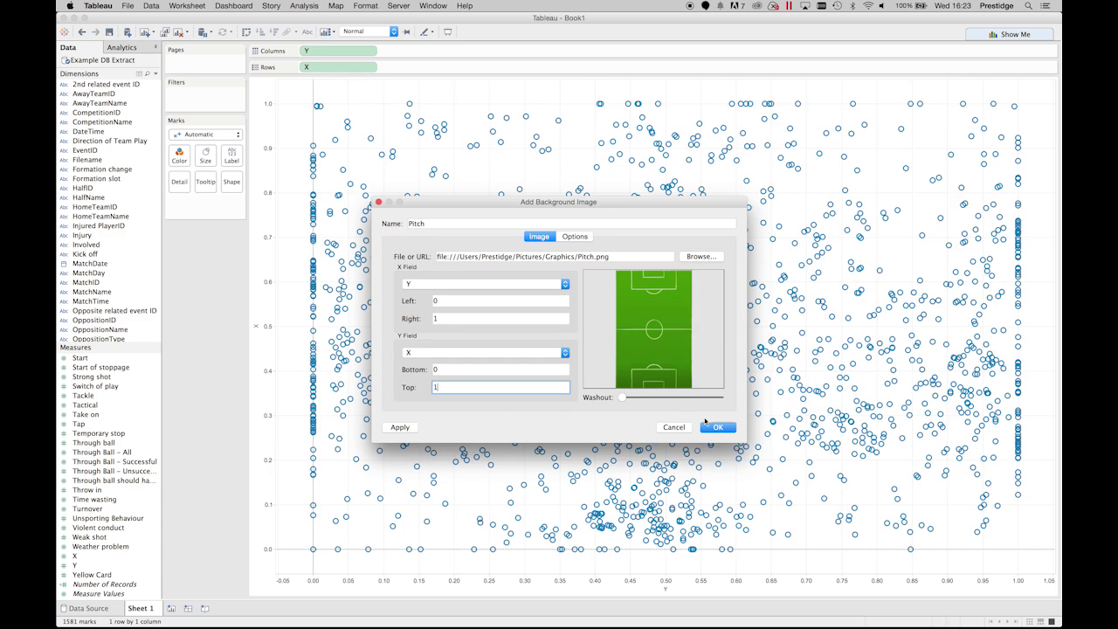
pyautogui.click(717, 427)
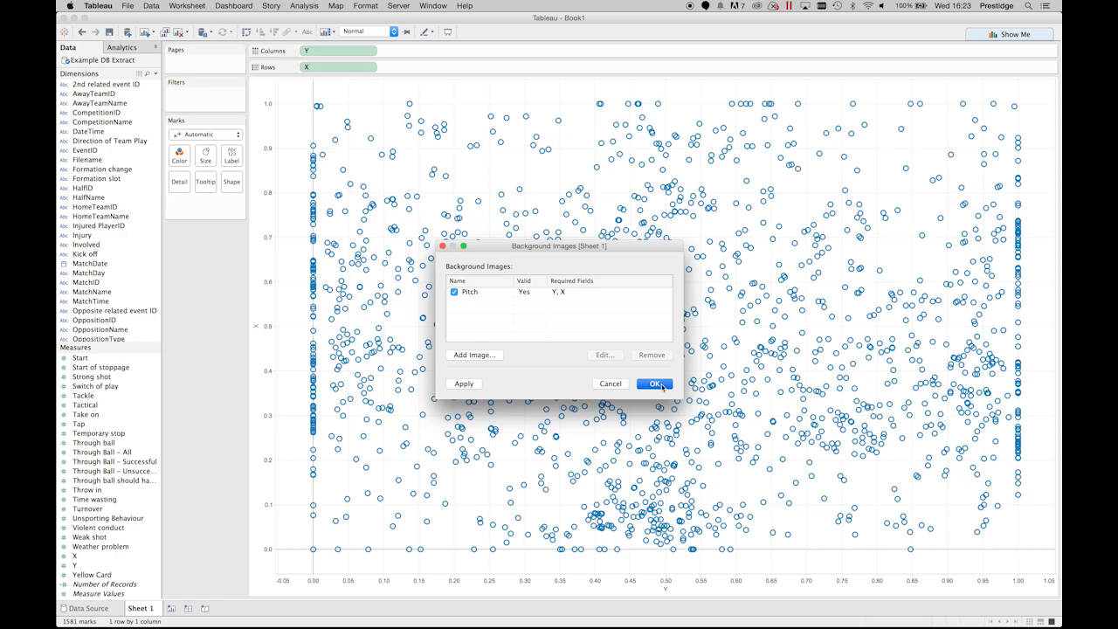
# Apply the pitch background and swap axes so X runs across and Y up.
pyautogui.click(654, 383)
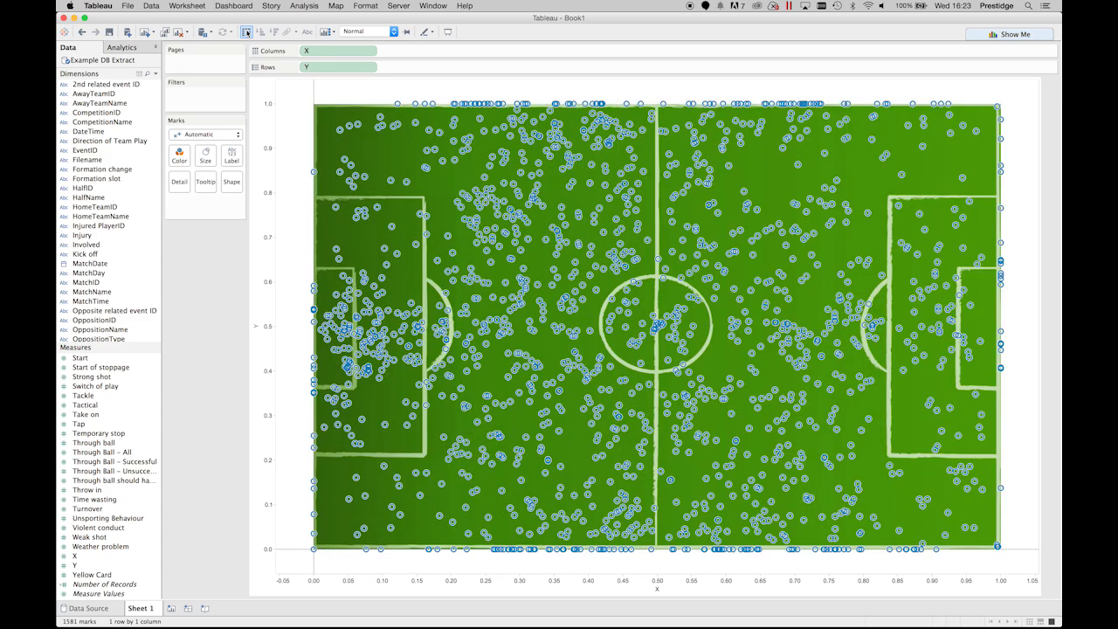
pyautogui.scroll(-3)
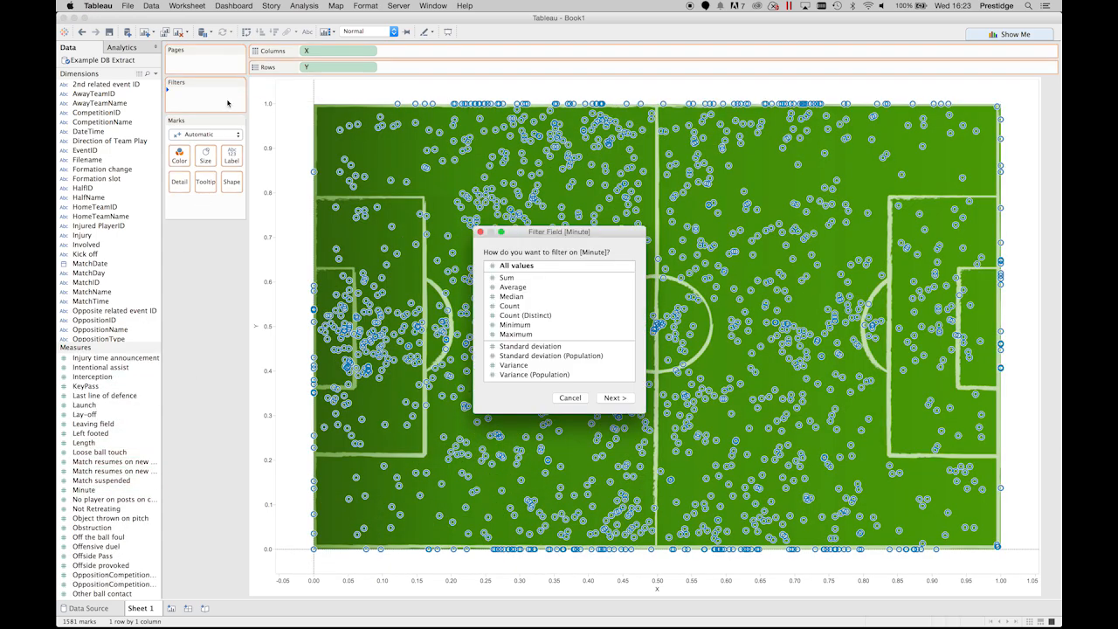
# Filter Minute on all values, keeping events at most minute 10.
pyautogui.click(570, 397)
pyautogui.write('10')
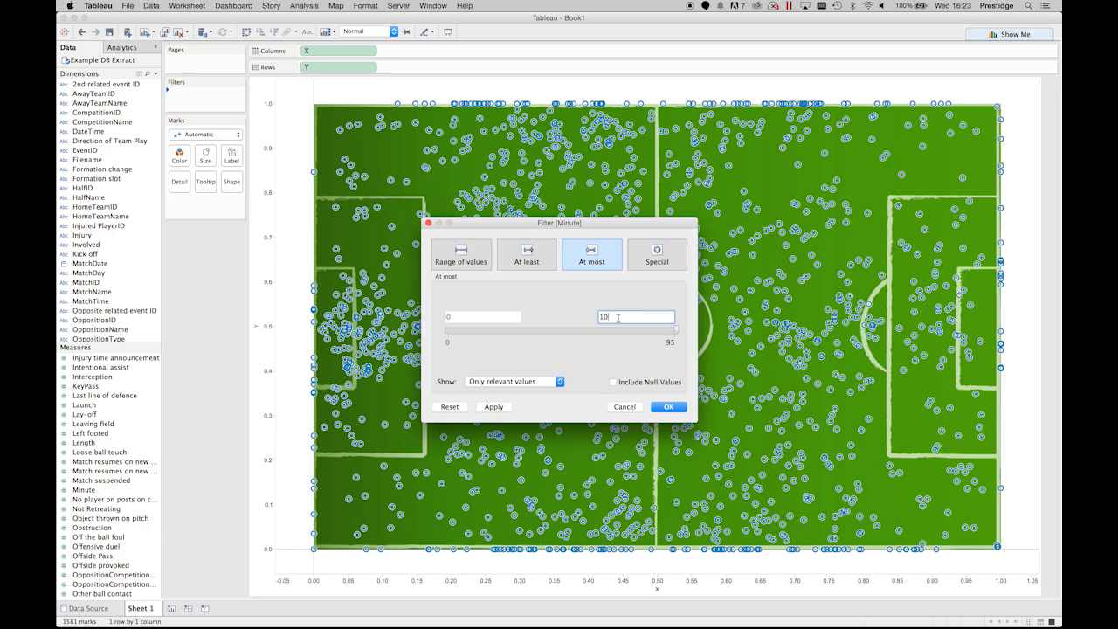
pyautogui.click(668, 406)
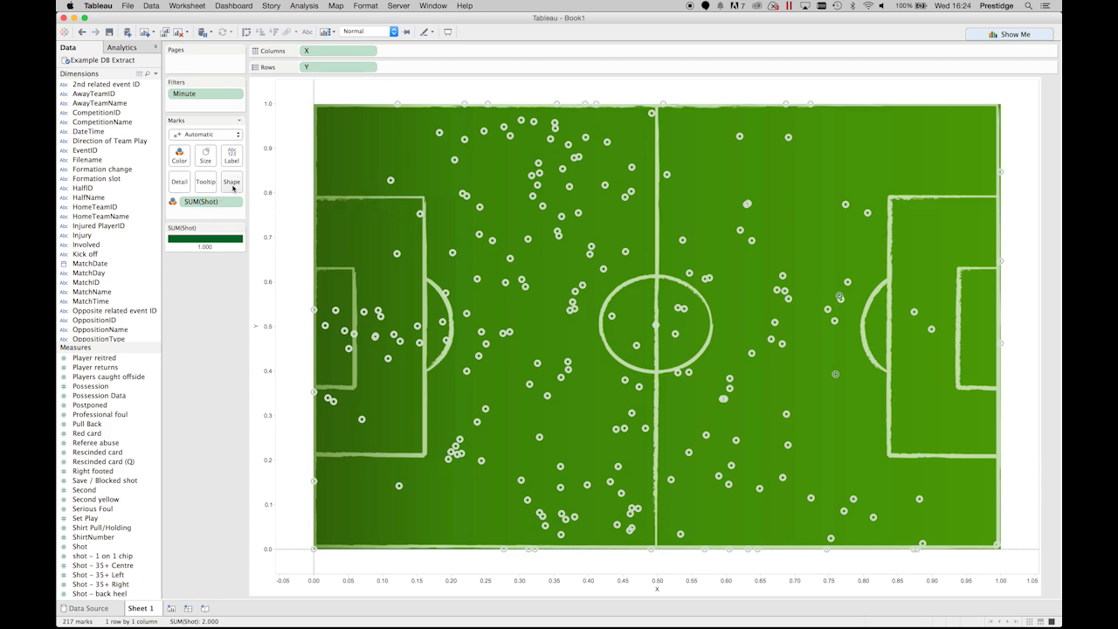
# Make the Shot colour discrete and draw the marks as circles.
pyautogui.rightClick(204, 202)
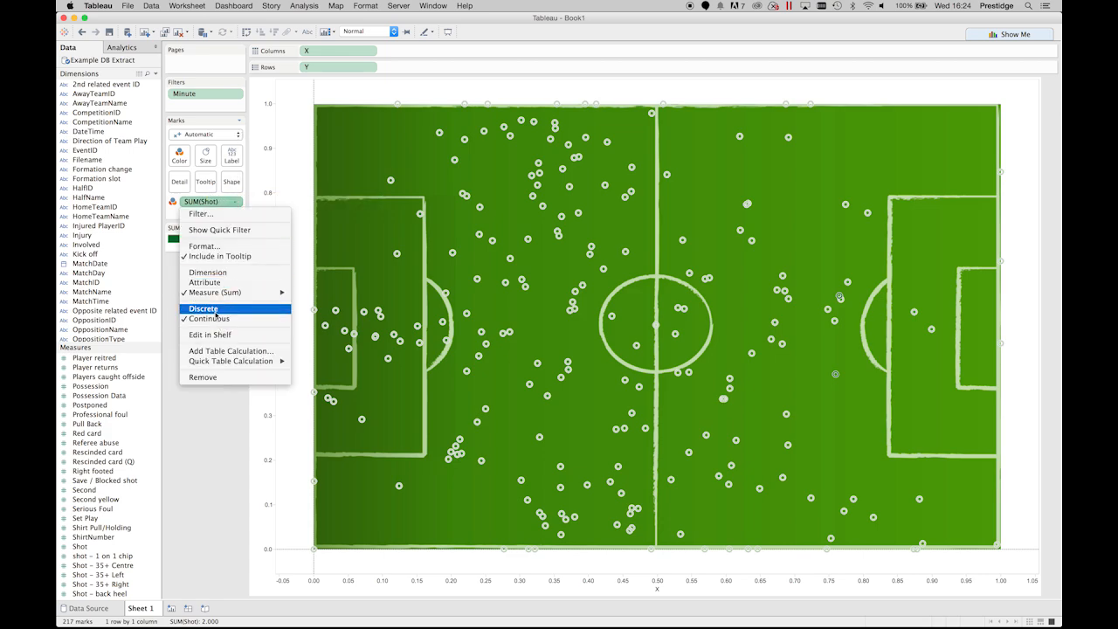
pyautogui.click(202, 309)
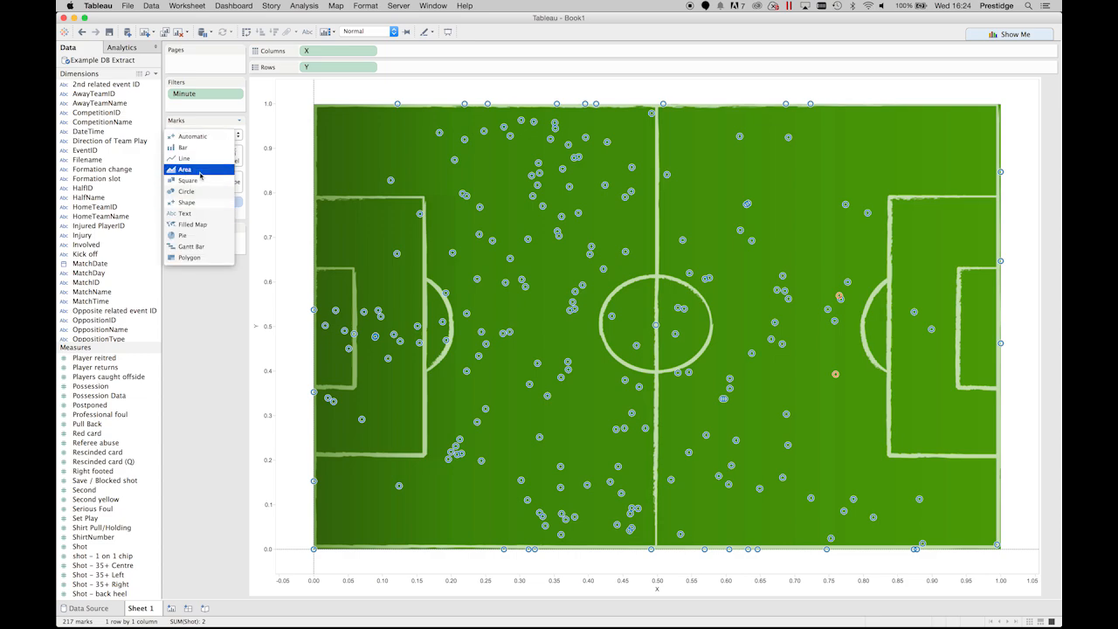
pyautogui.click(186, 190)
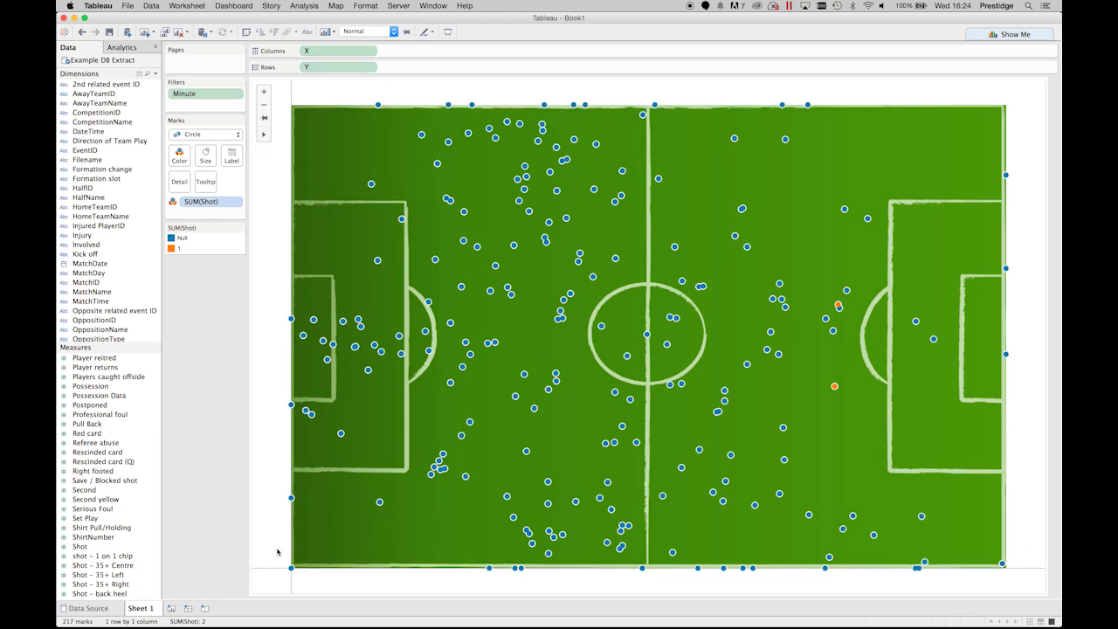
pyautogui.moveTo(259, 548)
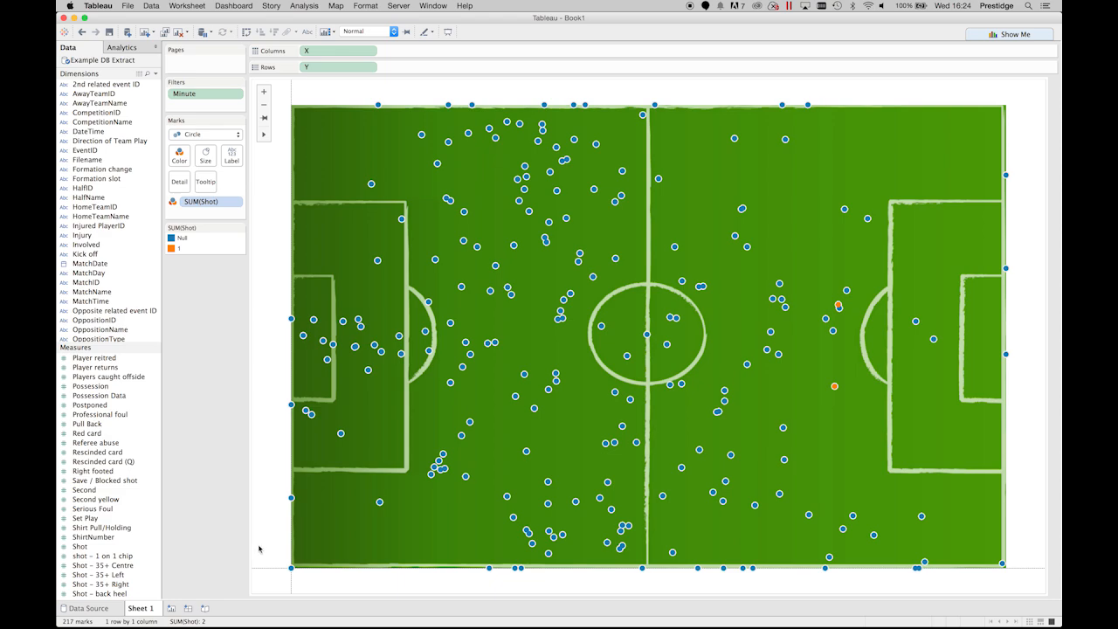
pyautogui.moveTo(232, 557)
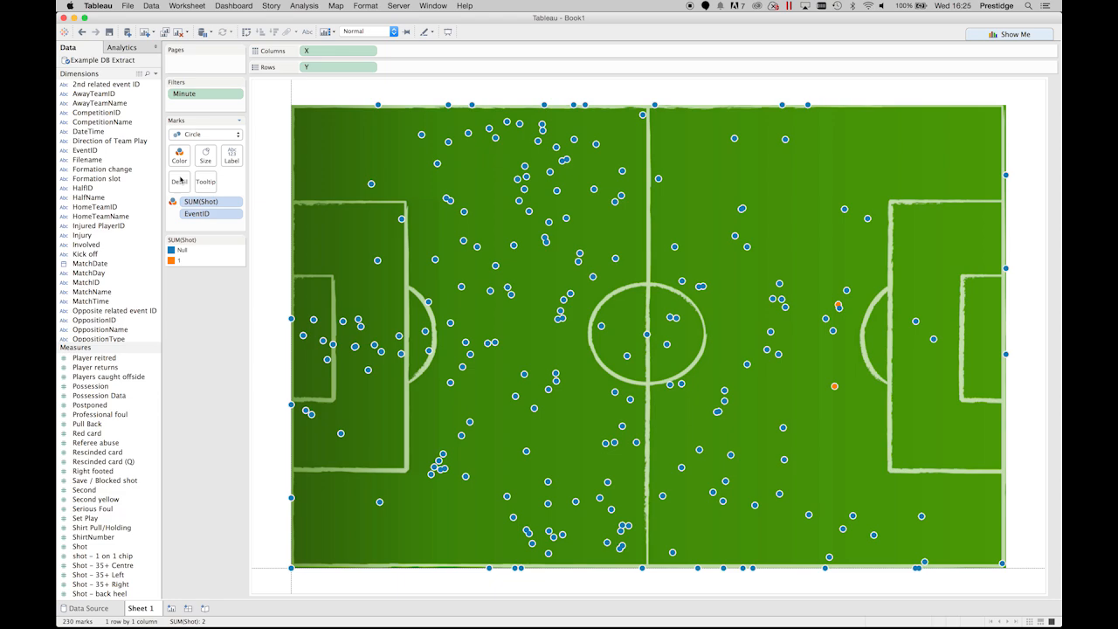
# Put EventID on Detail so each of the 230 events gets its own mark.
pyautogui.rightClick(83, 433)
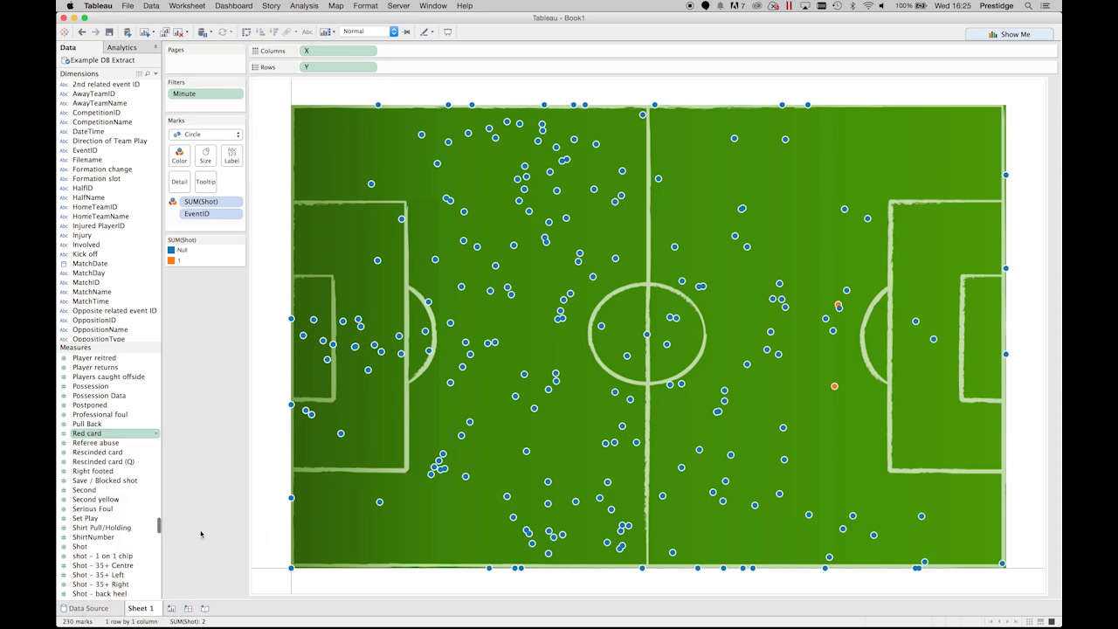
pyautogui.moveTo(133, 475)
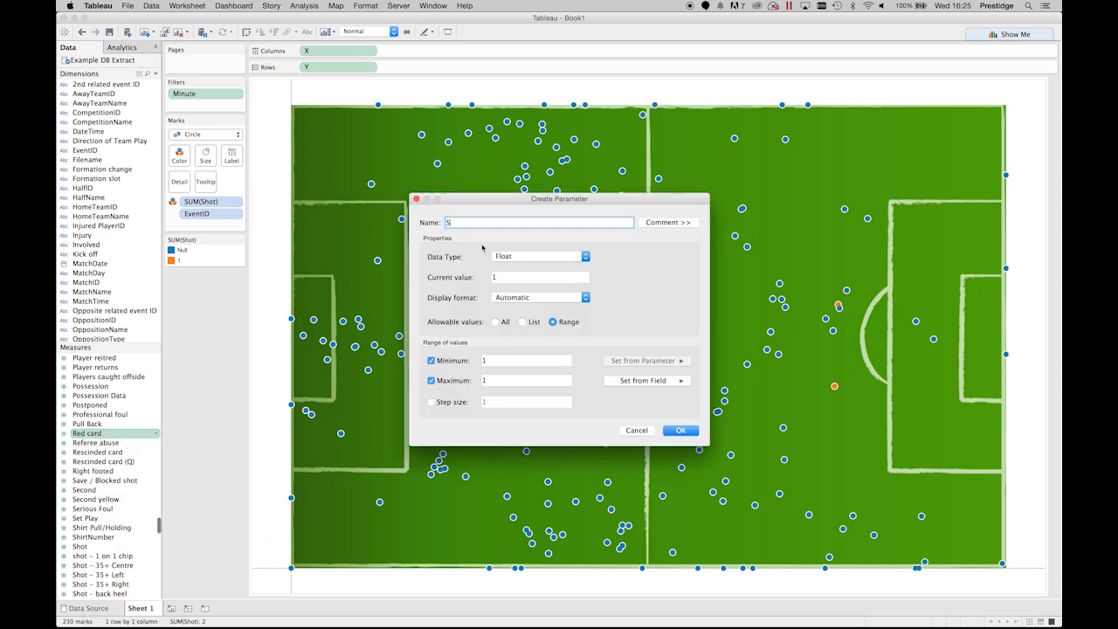
# Create the 'Seconds Prior' parameter: range -120 to 0, step 1, current value -5.
pyautogui.write('Seconds Prior')
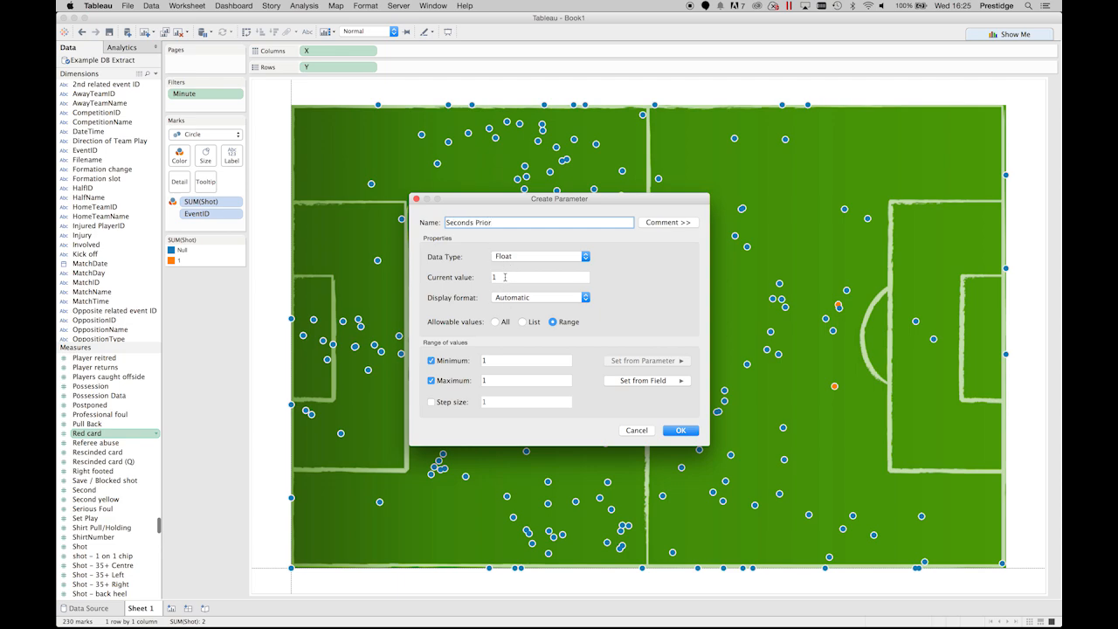
pyautogui.write('-5')
pyautogui.click(526, 360)
pyautogui.write('-120')
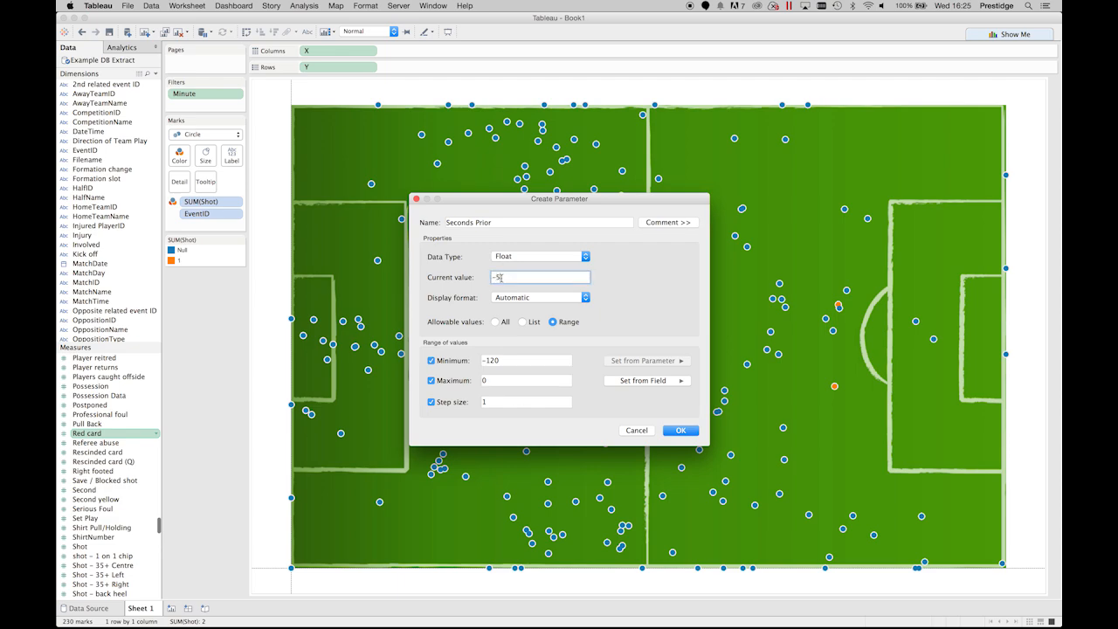
pyautogui.click(680, 429)
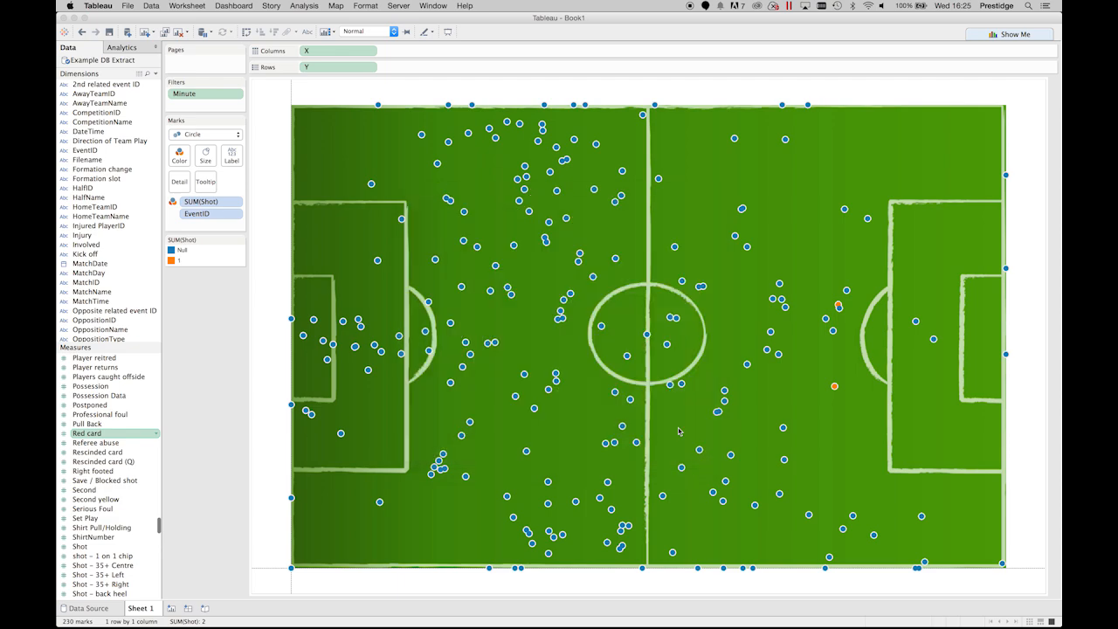
# Create the calculated field 'Match Seconds' from Minute as [Minute]*60+[Second].
pyautogui.scroll(-3)
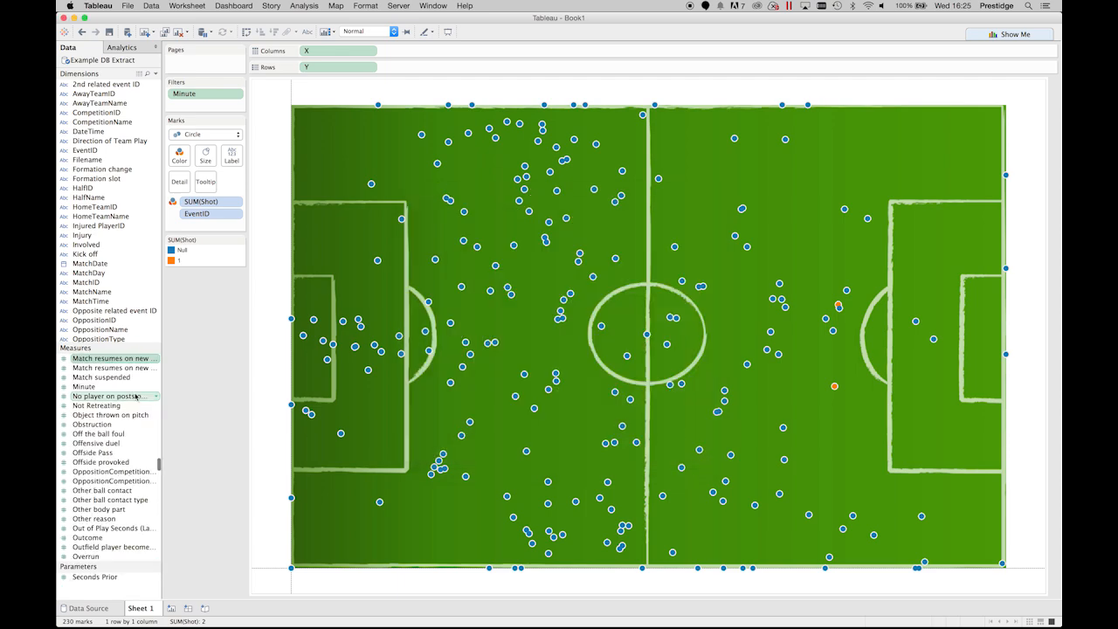
pyautogui.rightClick(84, 386)
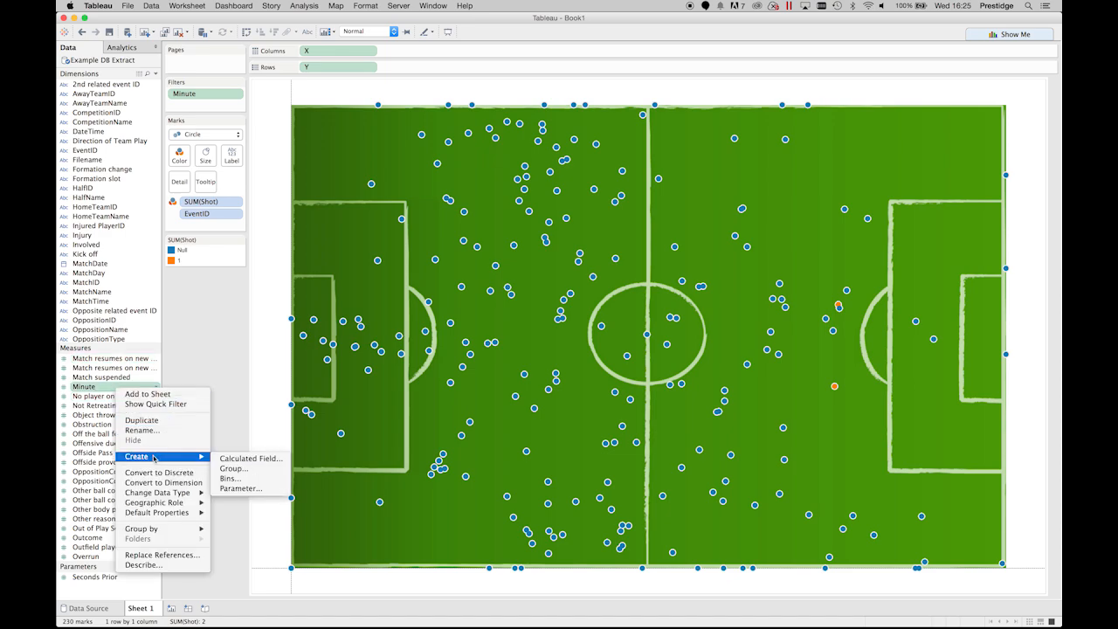
pyautogui.click(249, 458)
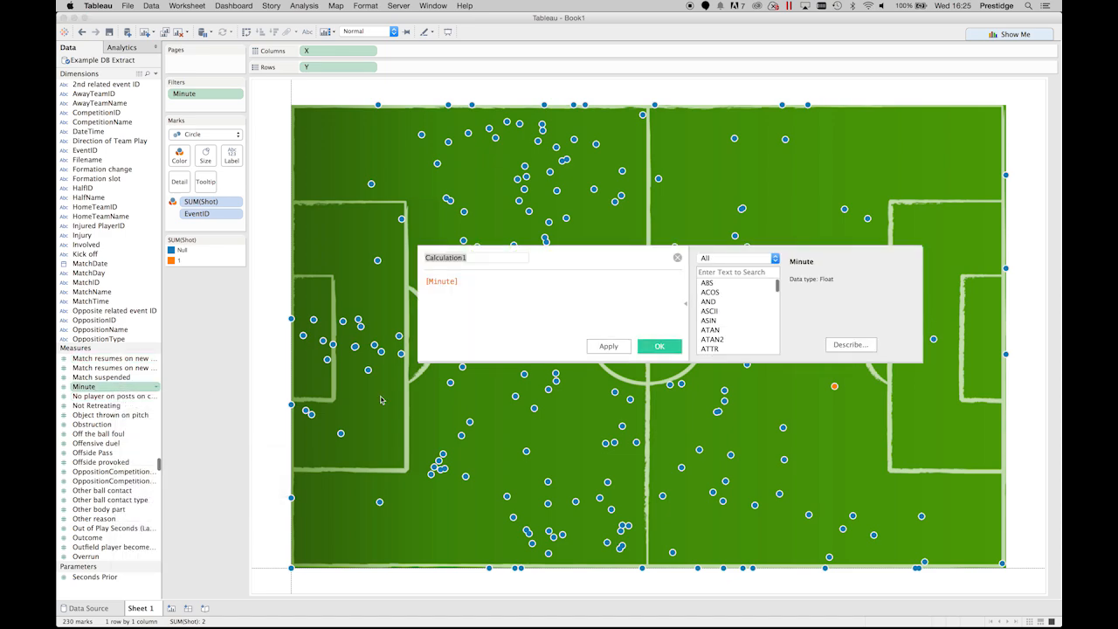
pyautogui.write('Match Second')
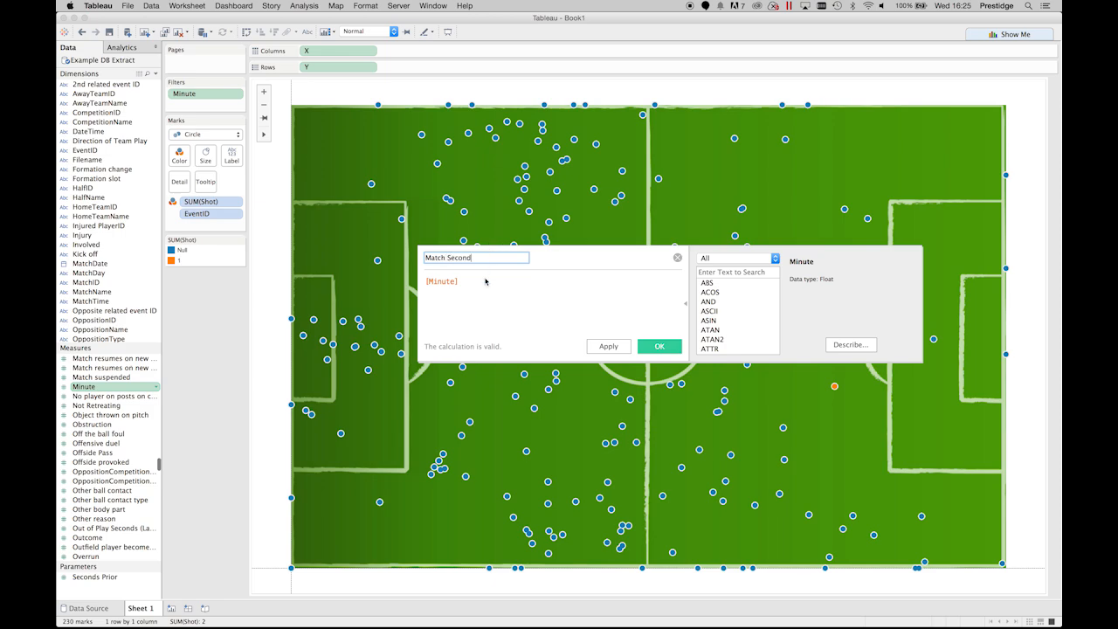
pyautogui.write('s')
pyautogui.click(552, 306)
pyautogui.write('*60+')
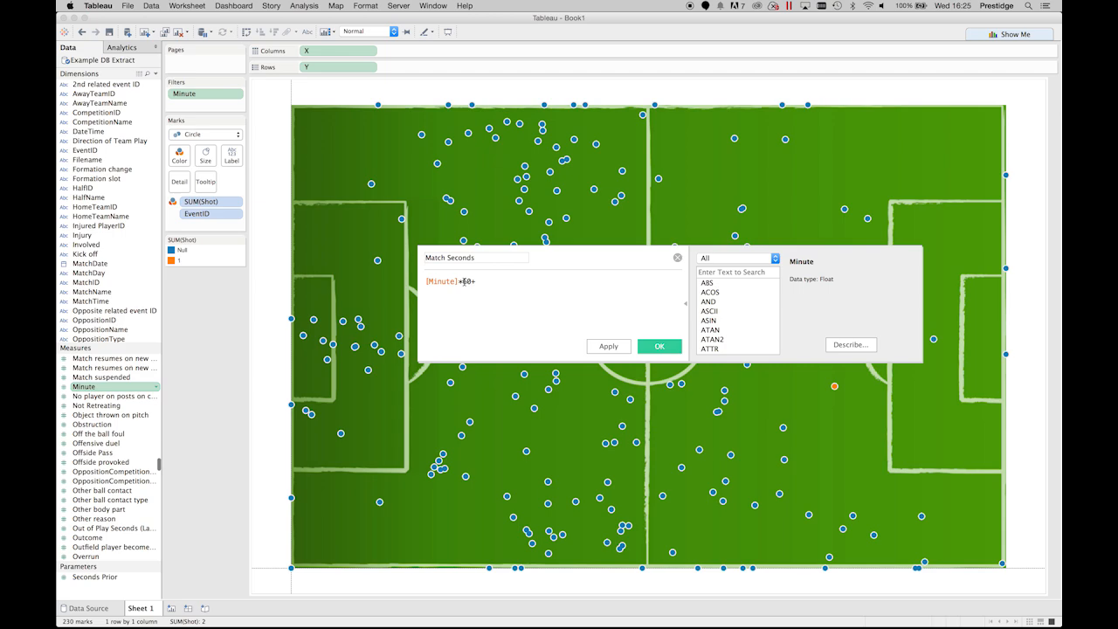
pyautogui.write('Sec')
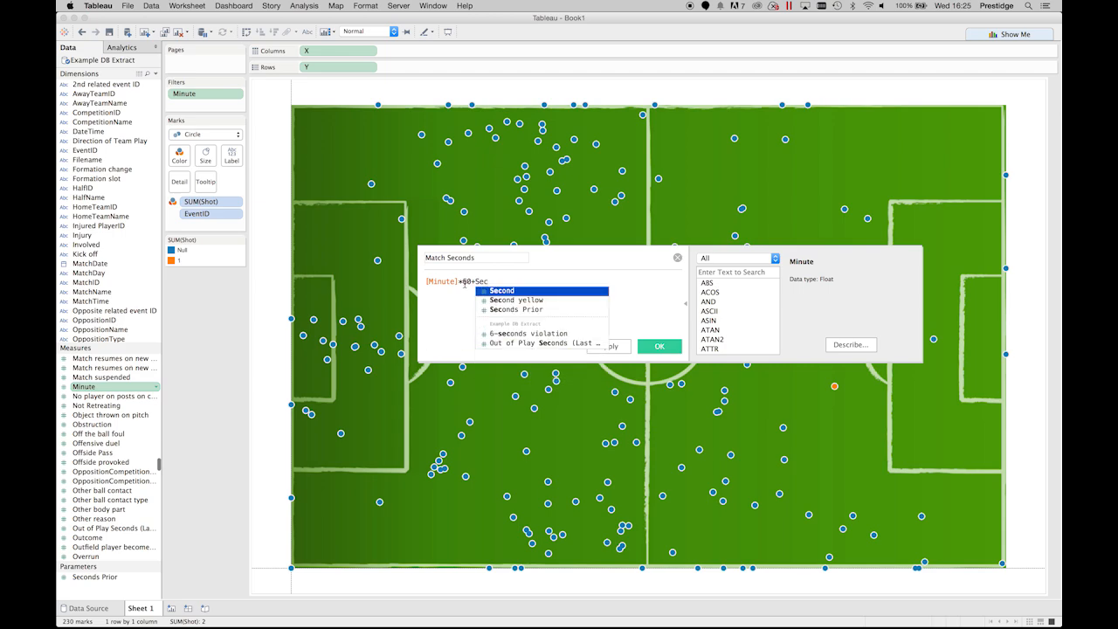
pyautogui.click(502, 290)
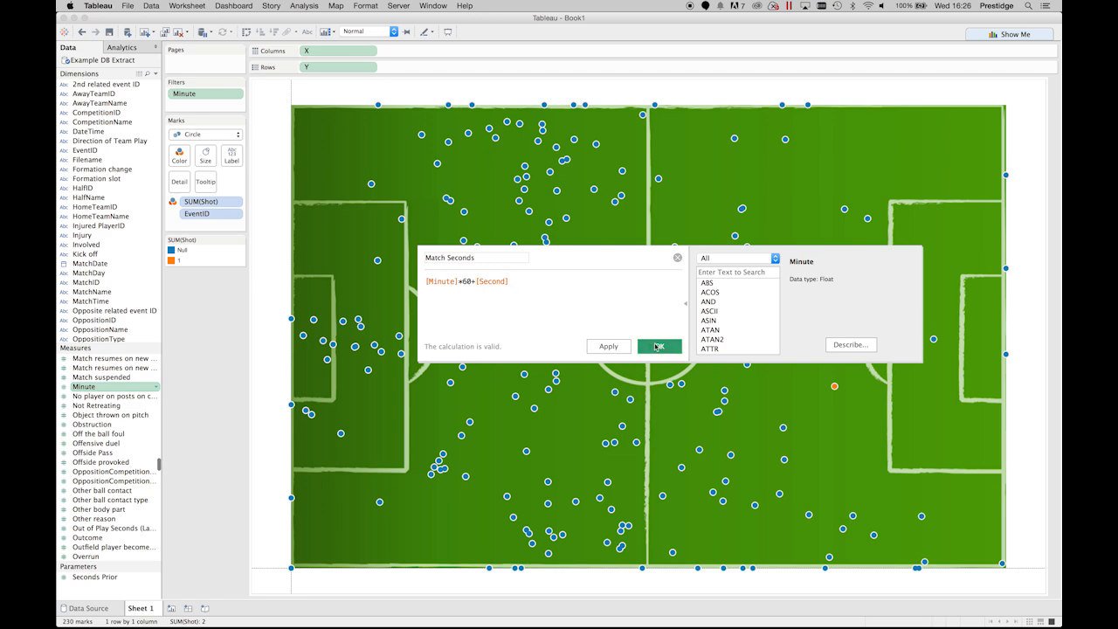
pyautogui.click(658, 346)
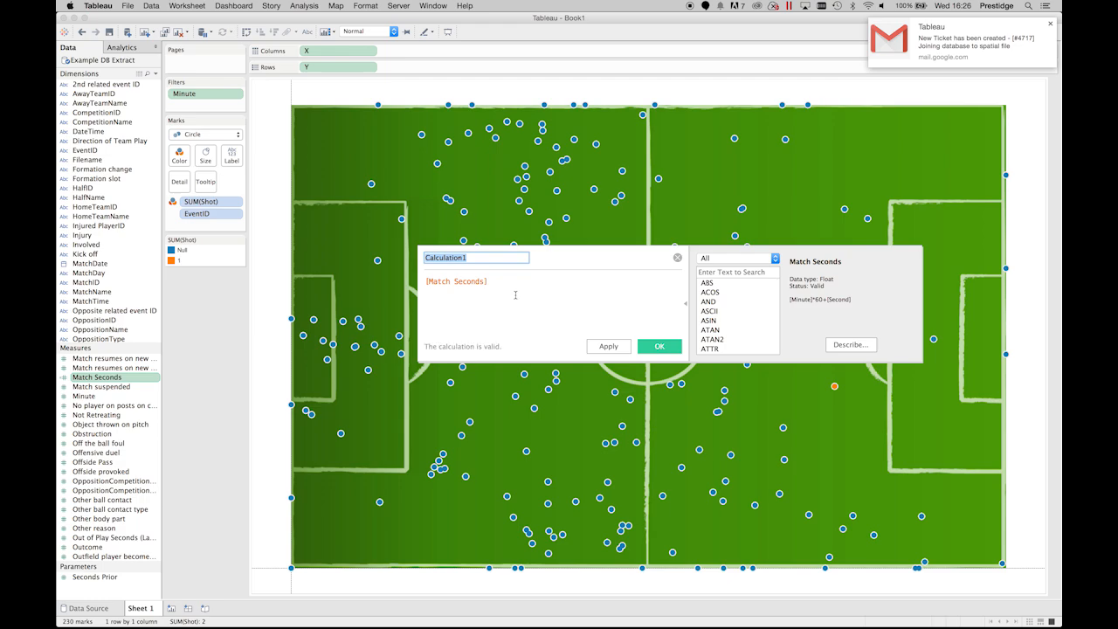
# Save a 'Video Seconds' calculation with formula [Match Seconds]+[Seconds Prior].
pyautogui.write('Video S')
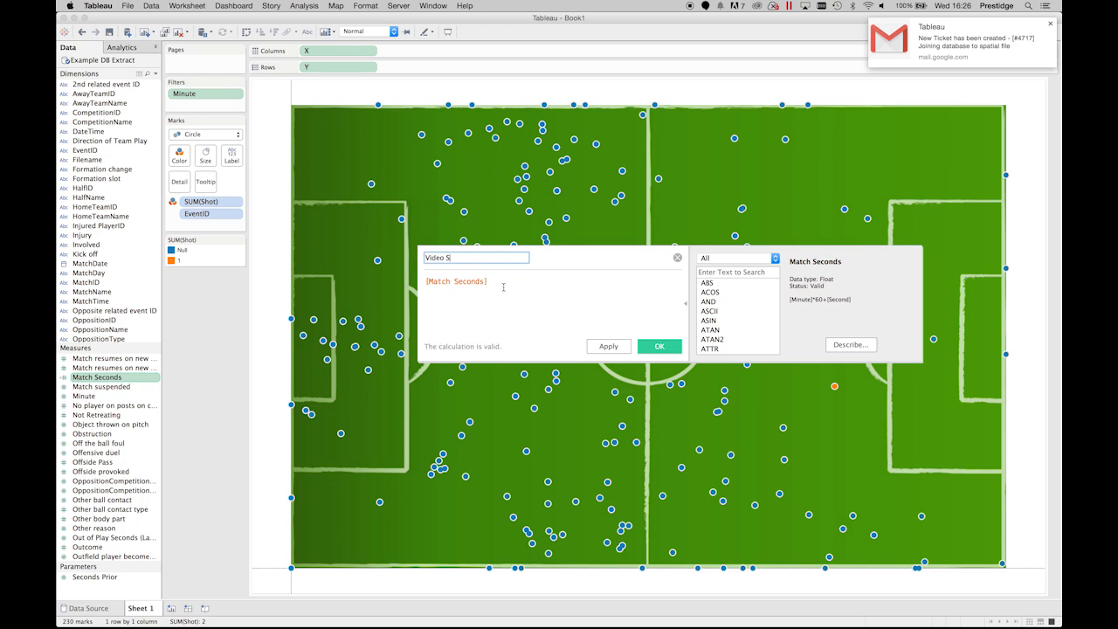
pyautogui.write('econds')
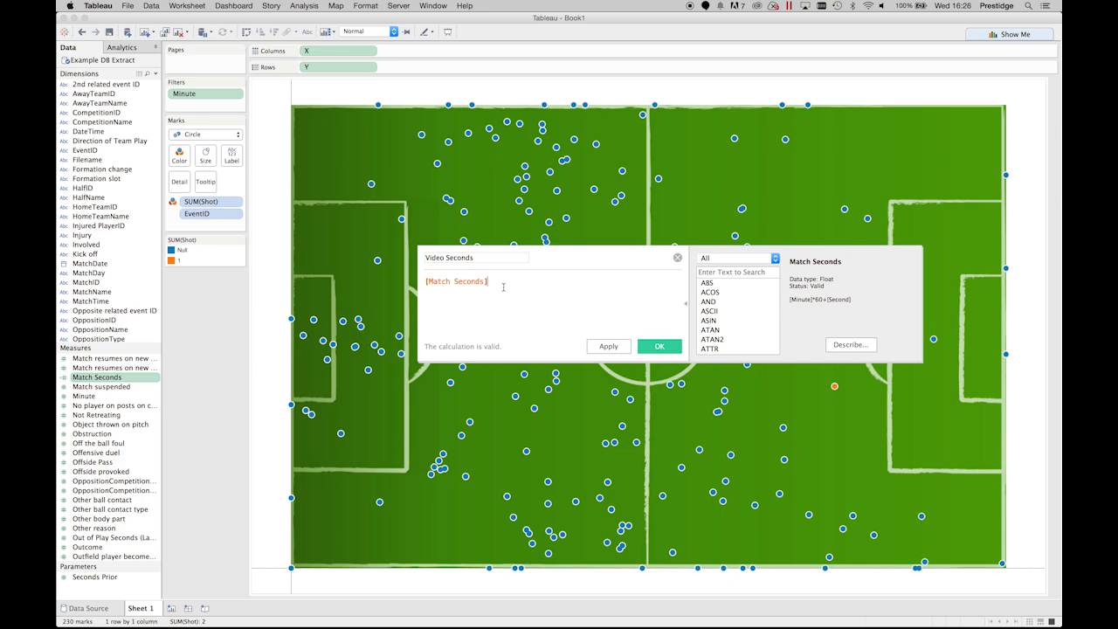
pyautogui.write('+')
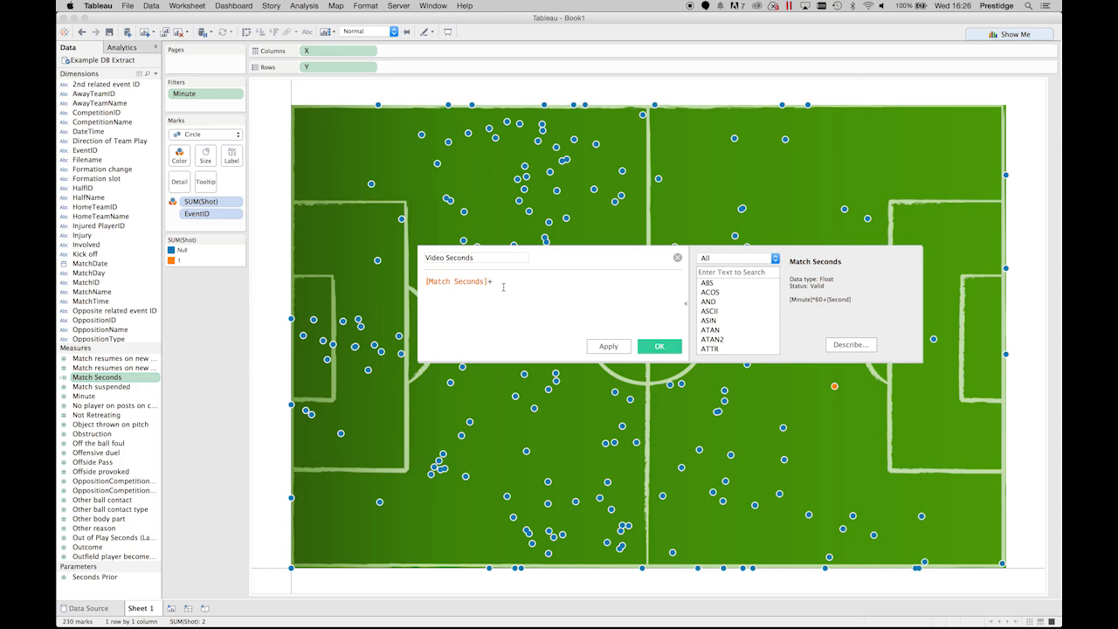
pyautogui.write('Sec')
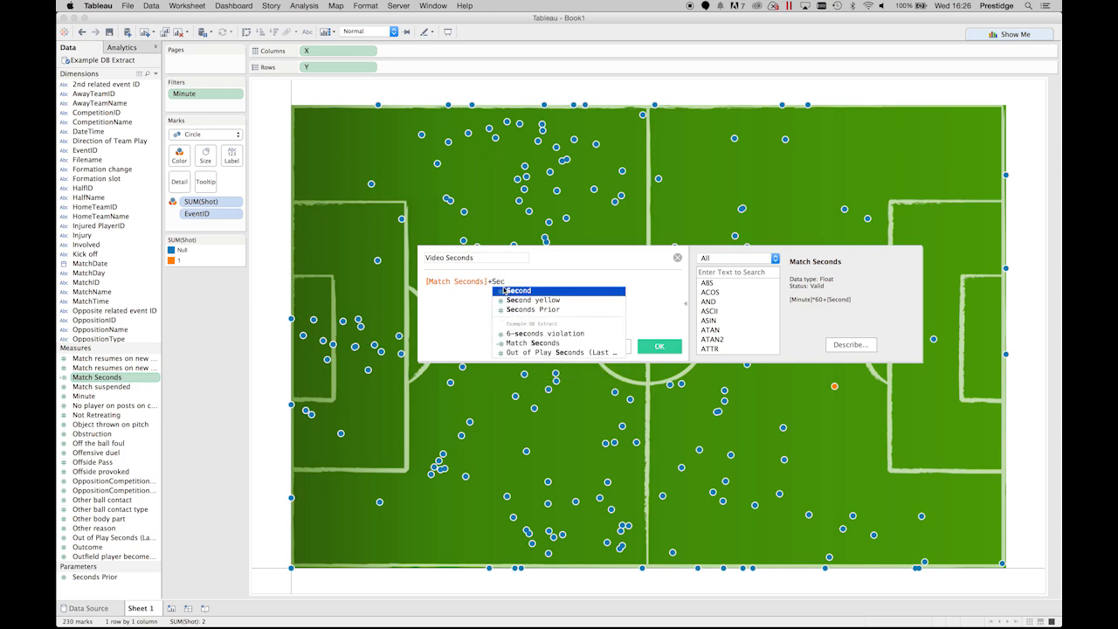
pyautogui.click(533, 309)
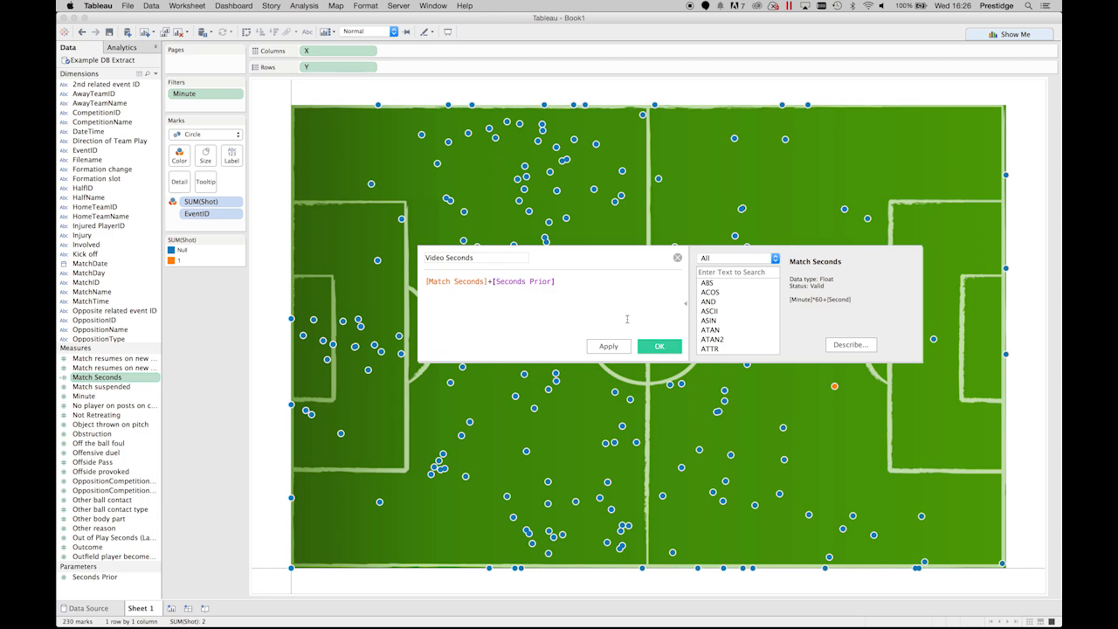
pyautogui.click(660, 346)
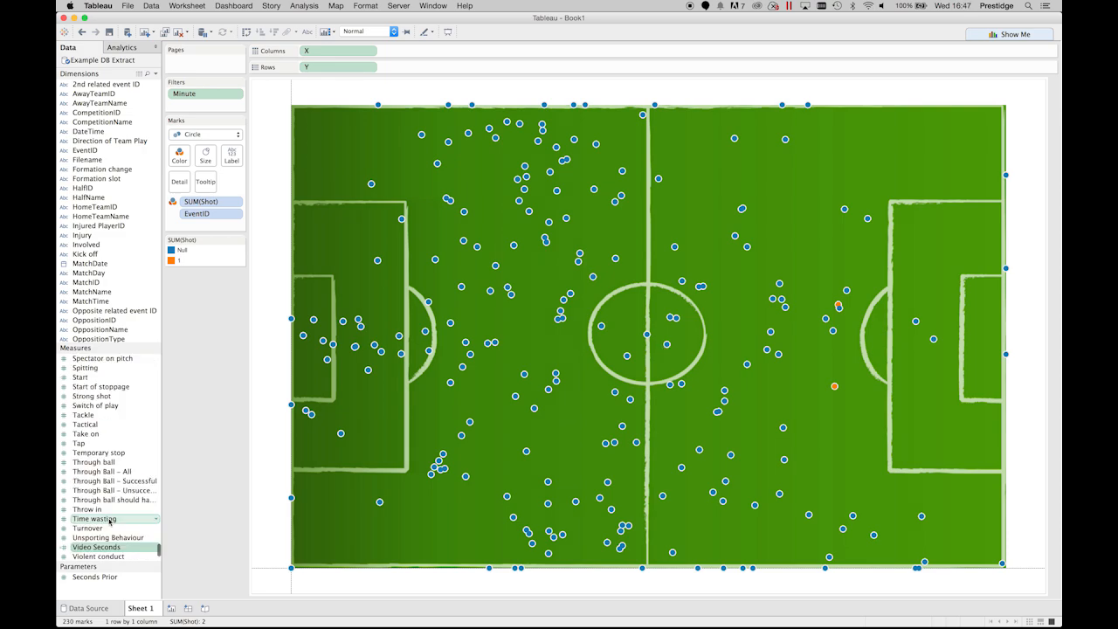
pyautogui.moveTo(195, 312)
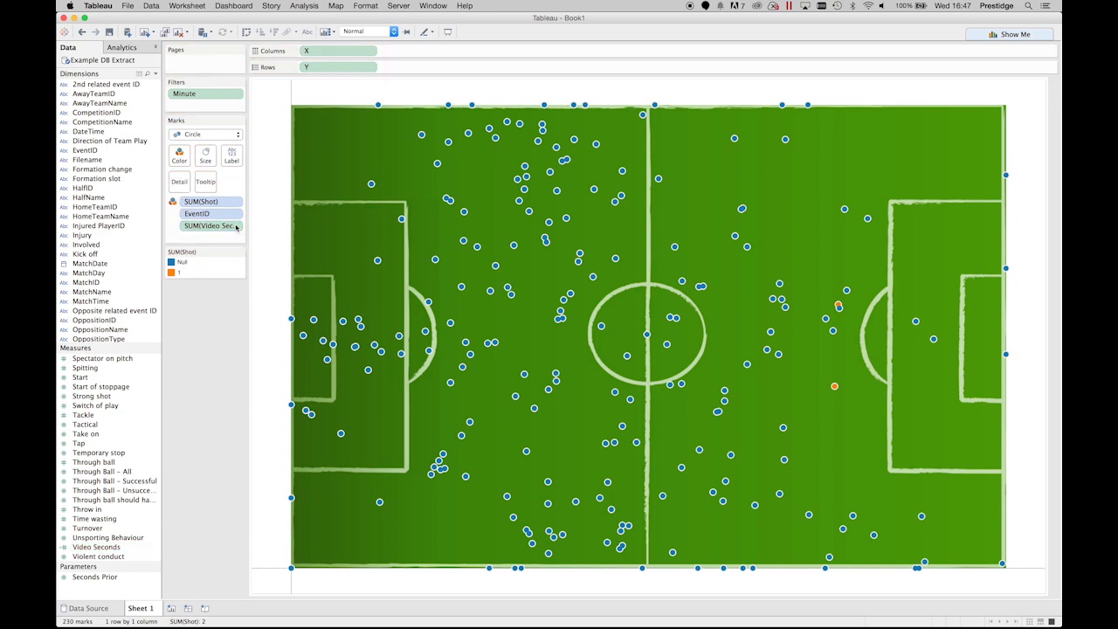
# Open the options menu for the Video Seconds field on the Marks card.
pyautogui.rightClick(210, 225)
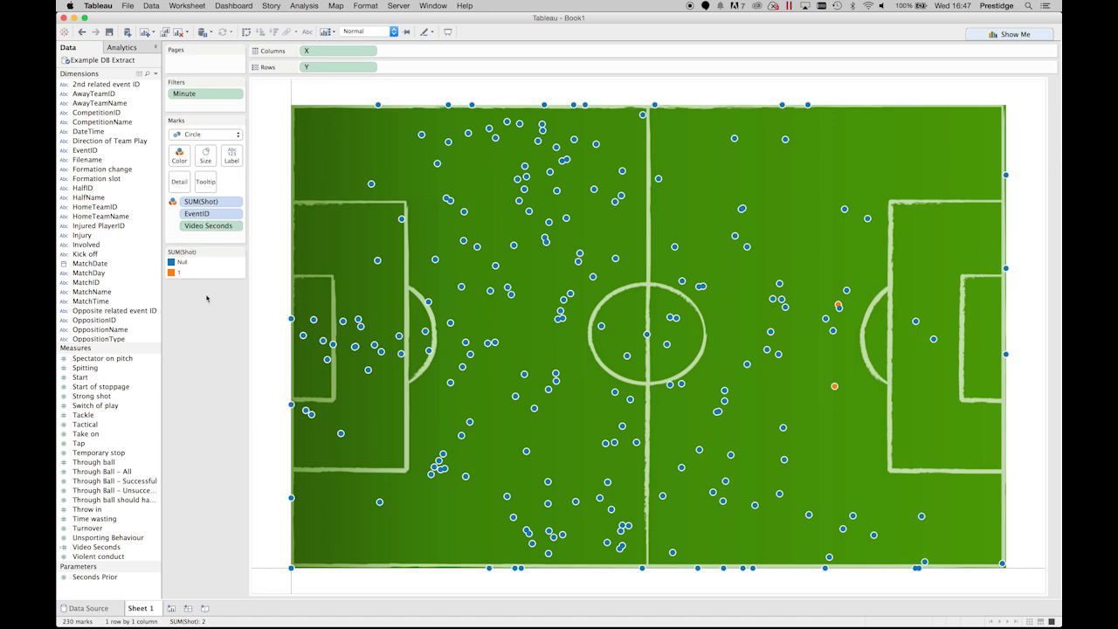
pyautogui.moveTo(192, 591)
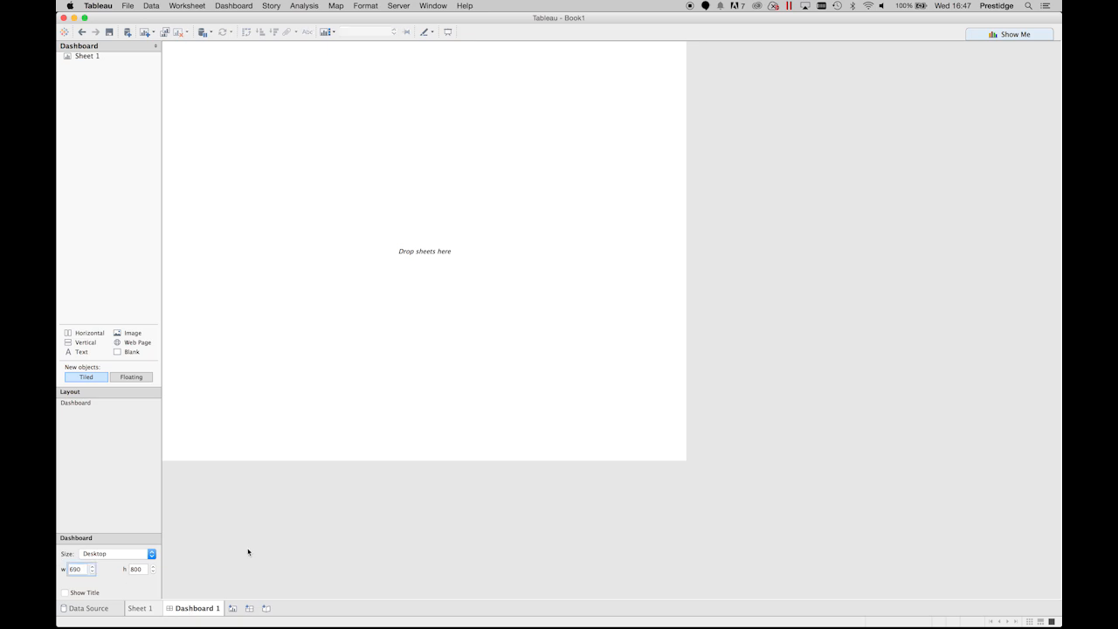
pyautogui.moveTo(186, 485)
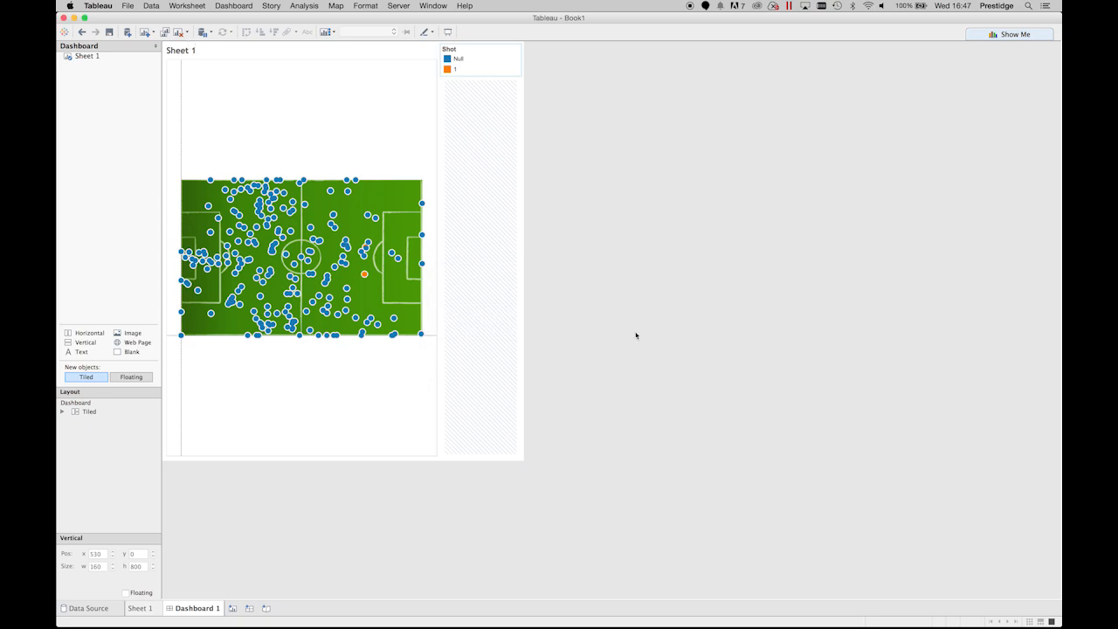
# Hide the pitch scatter sheet's title on the dashboard.
pyautogui.rightClick(181, 50)
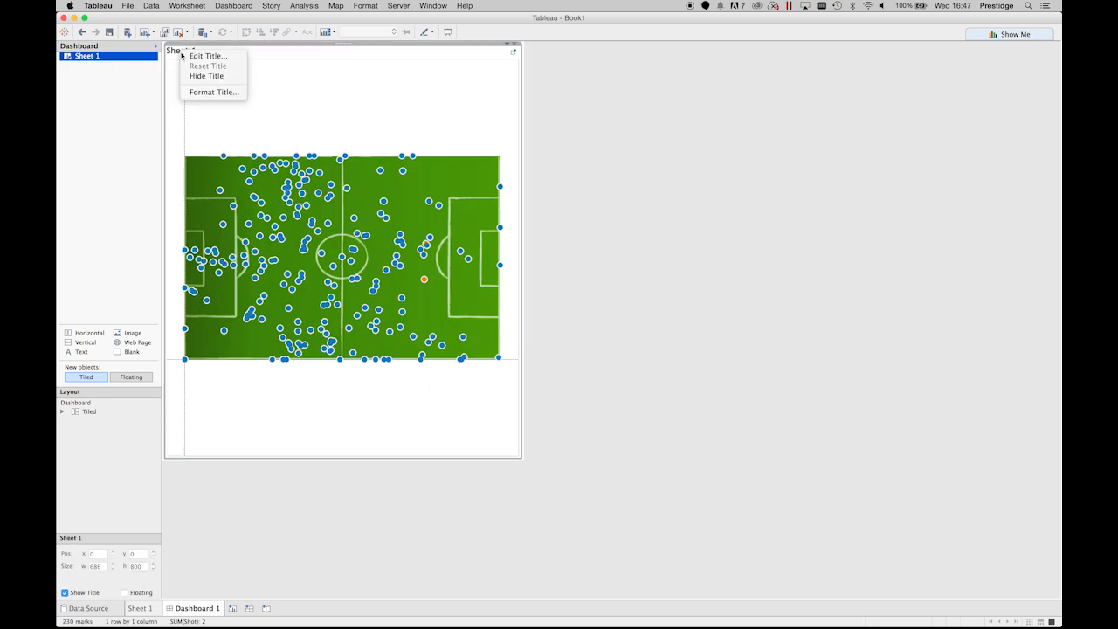
pyautogui.click(207, 76)
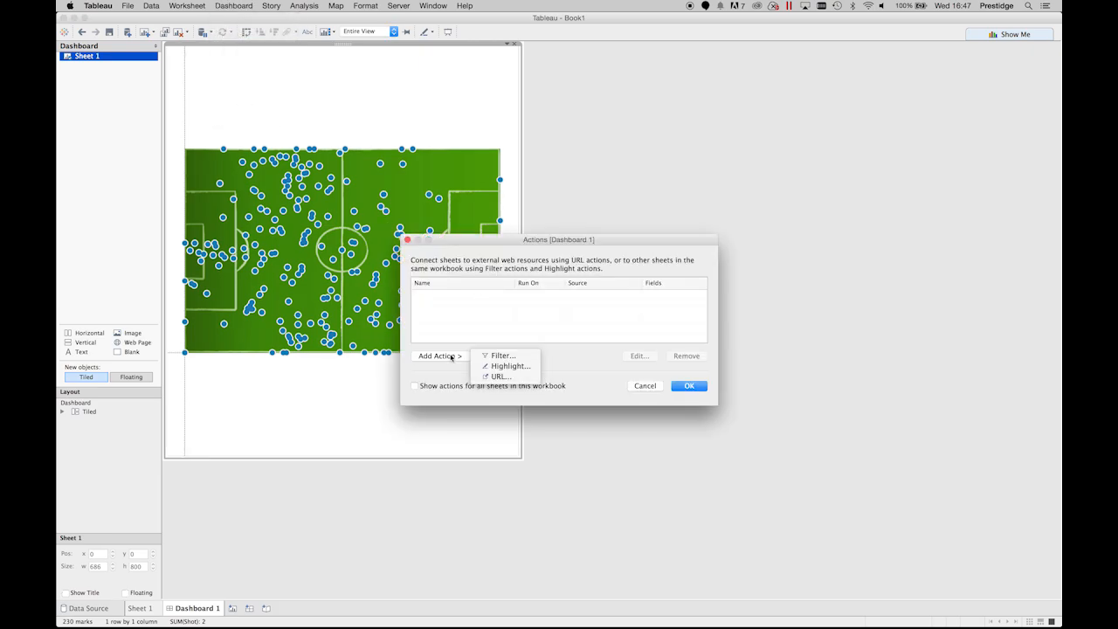
pyautogui.click(501, 375)
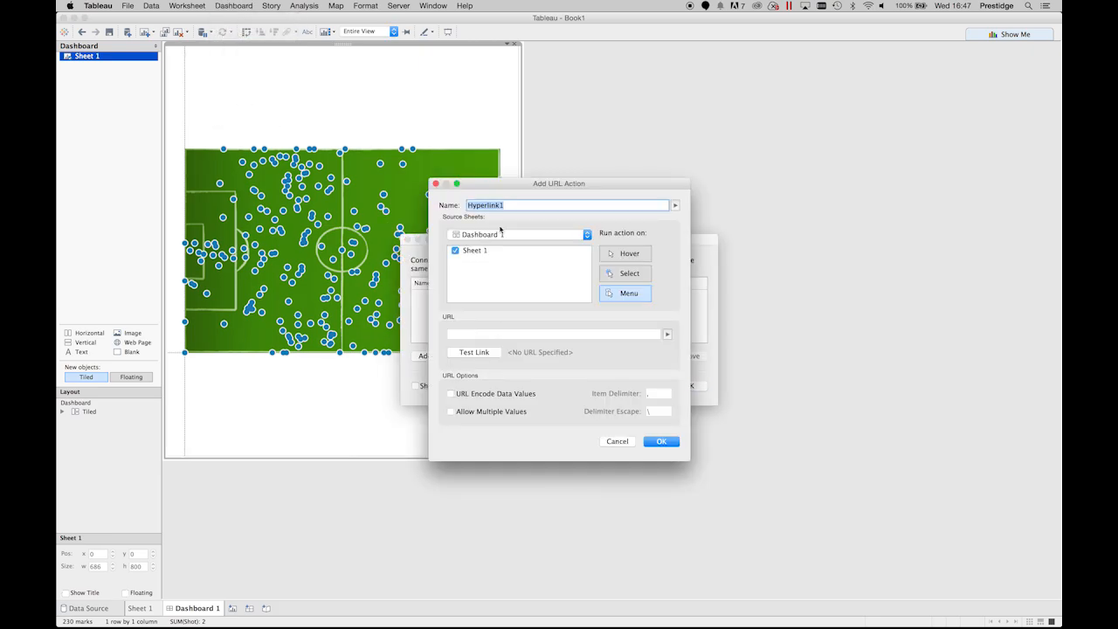
pyautogui.write('View Vide')
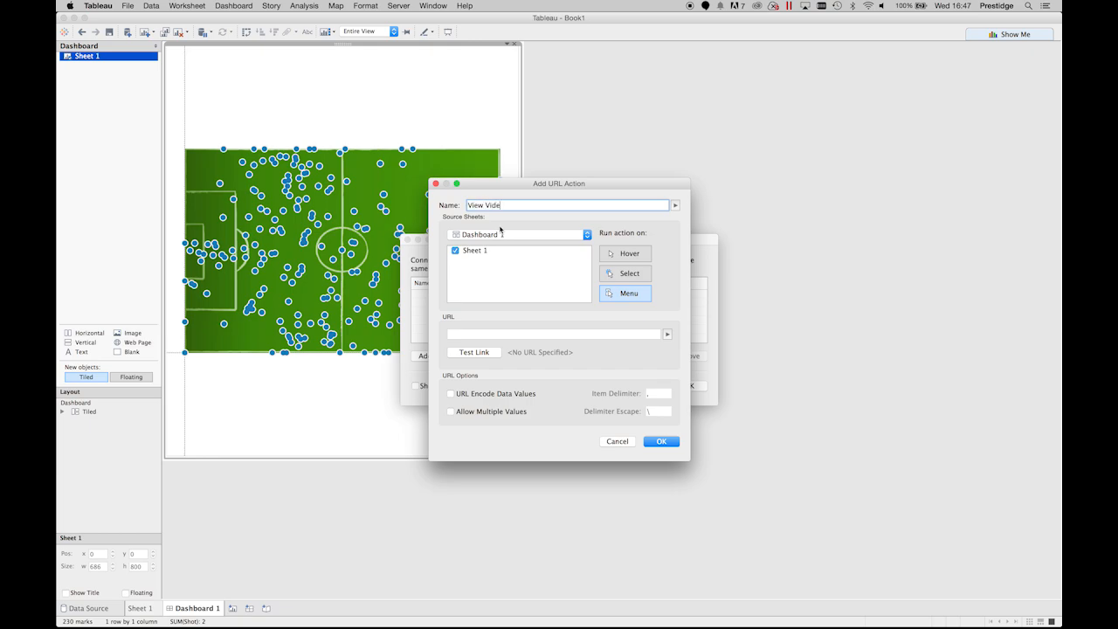
pyautogui.click(555, 335)
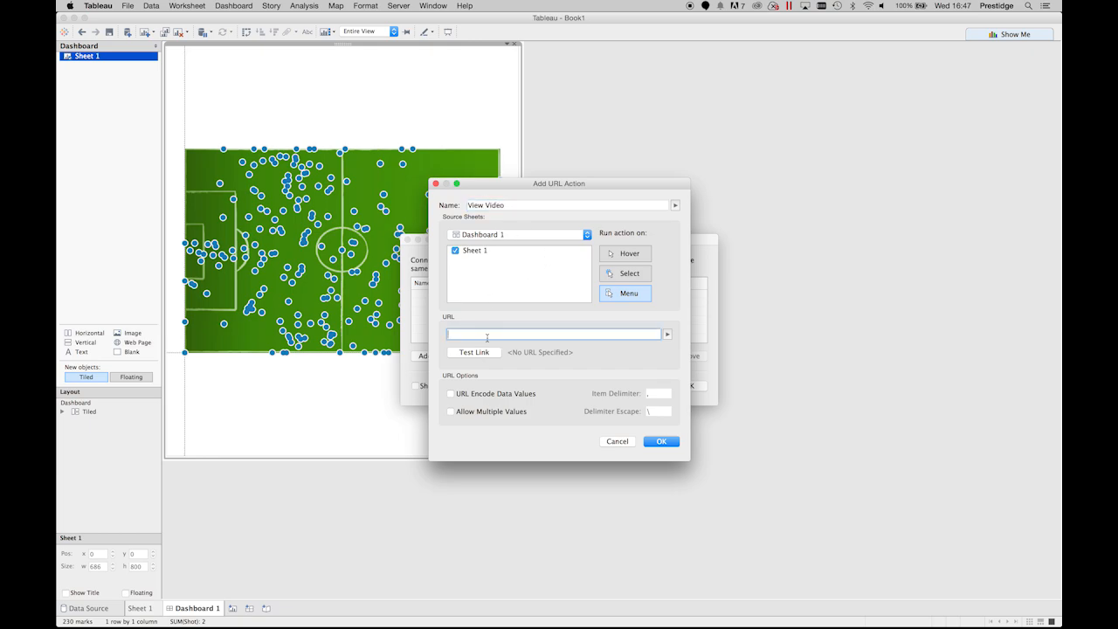
pyautogui.write('https://www.youtube.com/watch?v=u8EbbXC8UbM#t')
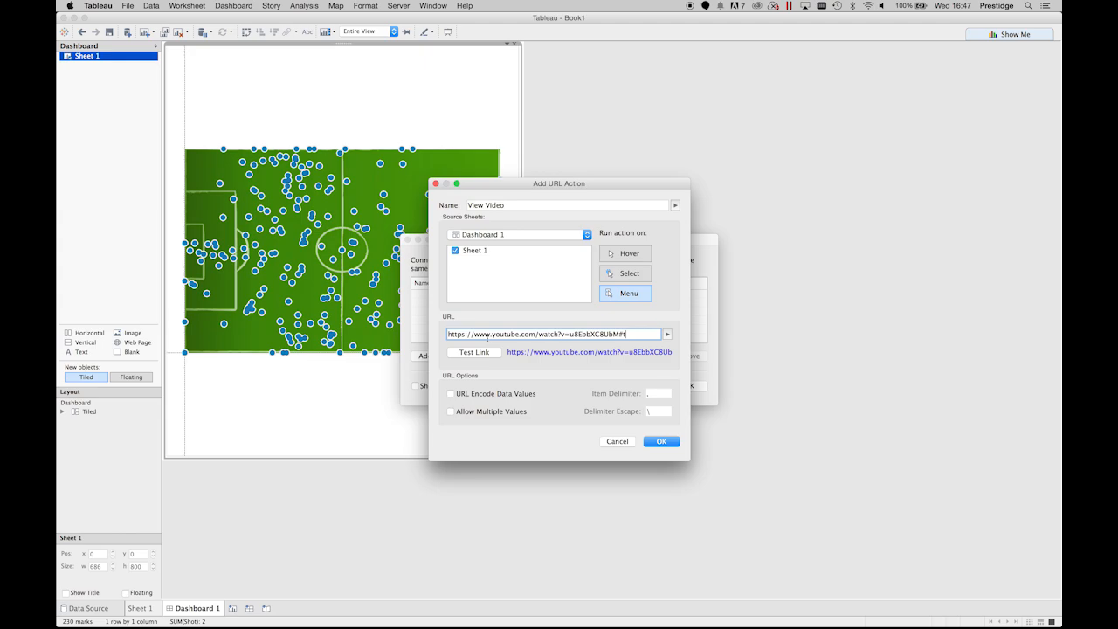
# Append the Video Seconds field to the URL and confirm both action dialogs.
pyautogui.click(666, 334)
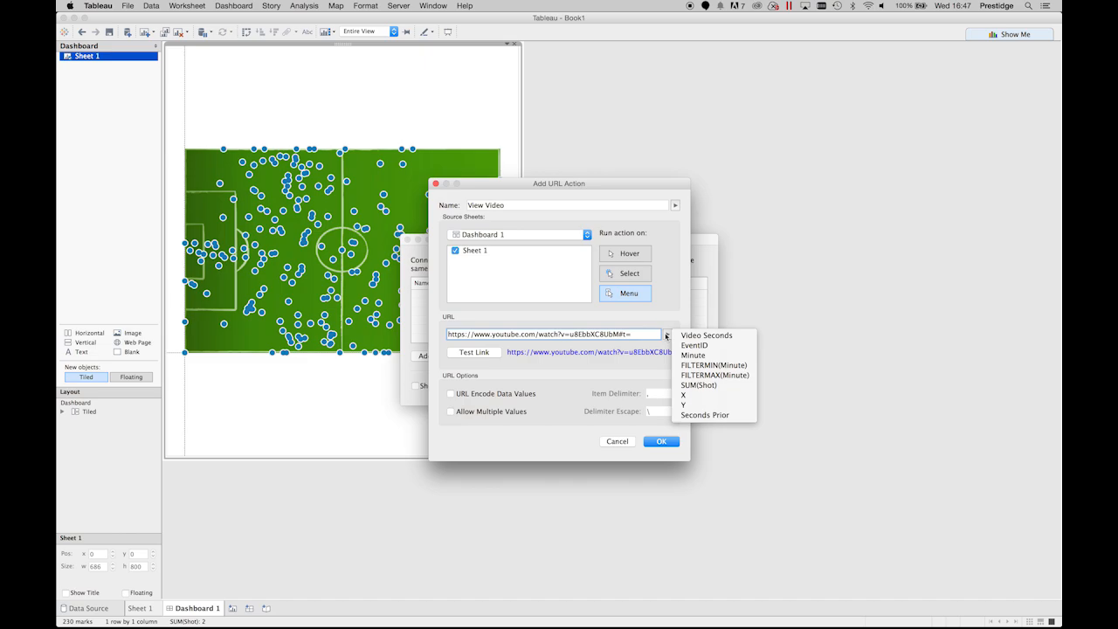
pyautogui.click(706, 335)
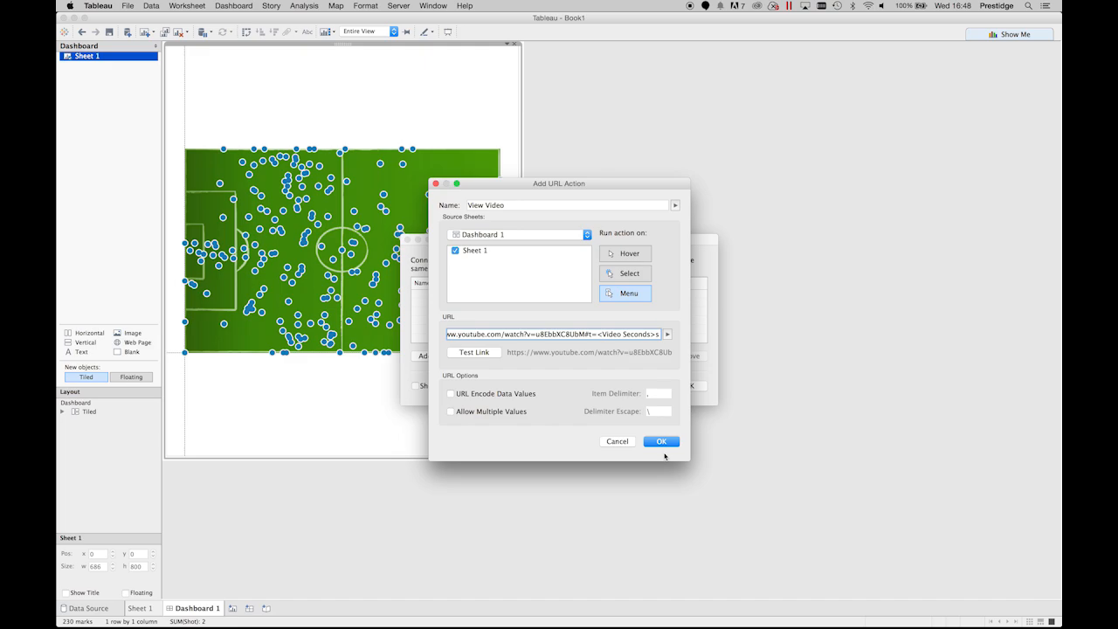
pyautogui.click(661, 442)
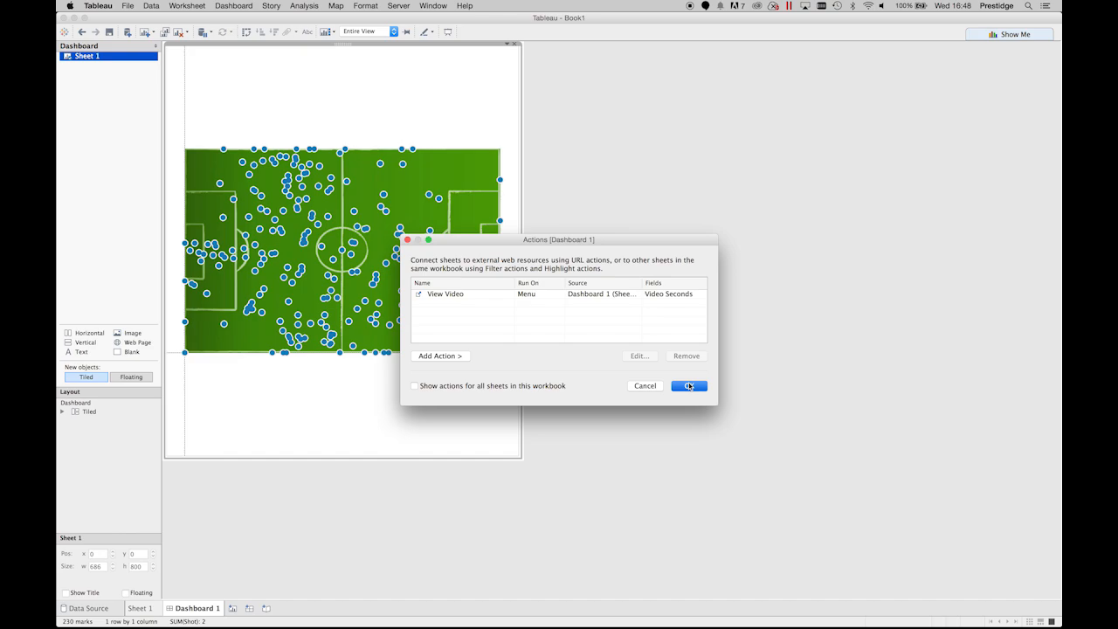
pyautogui.click(689, 386)
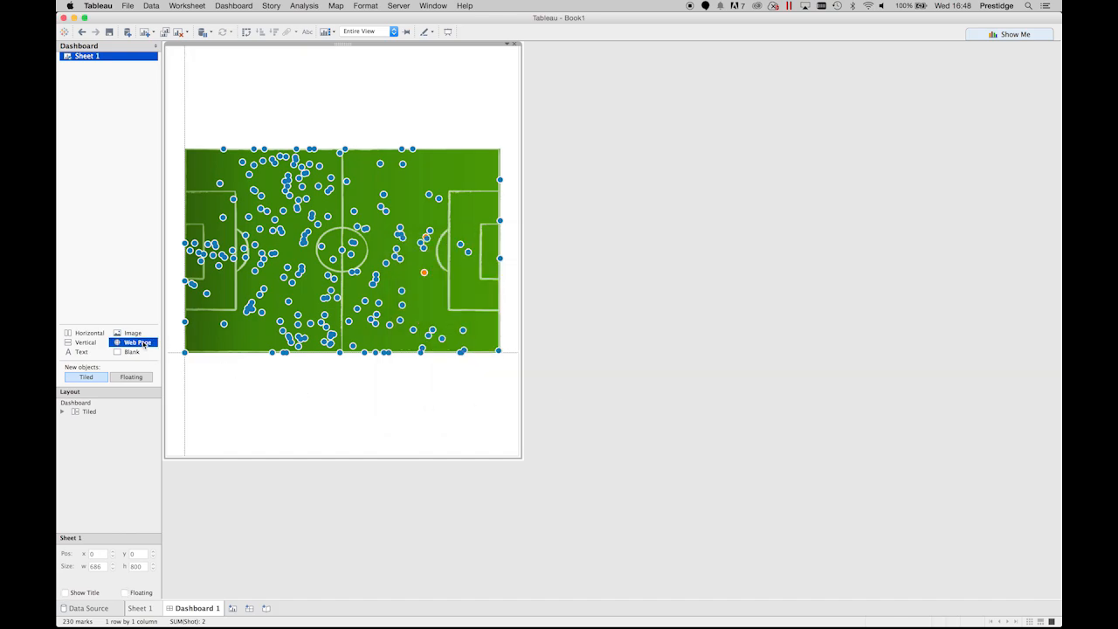
# Embed a youtube.com web page above the scatter, then select the orange shot mark.
pyautogui.click(138, 342)
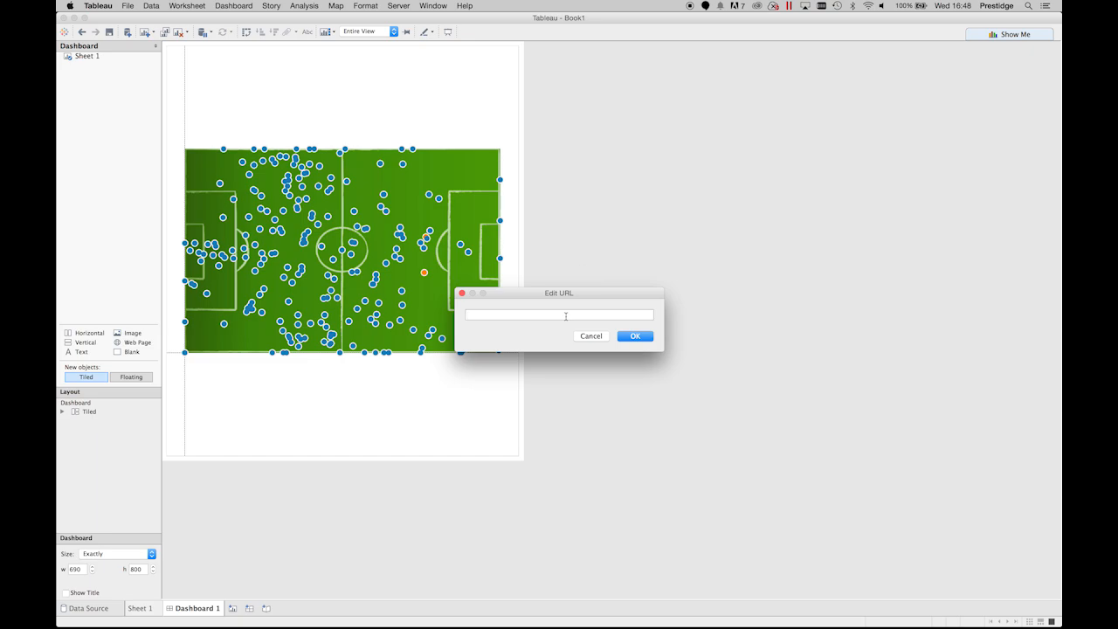
pyautogui.write('youtube.c')
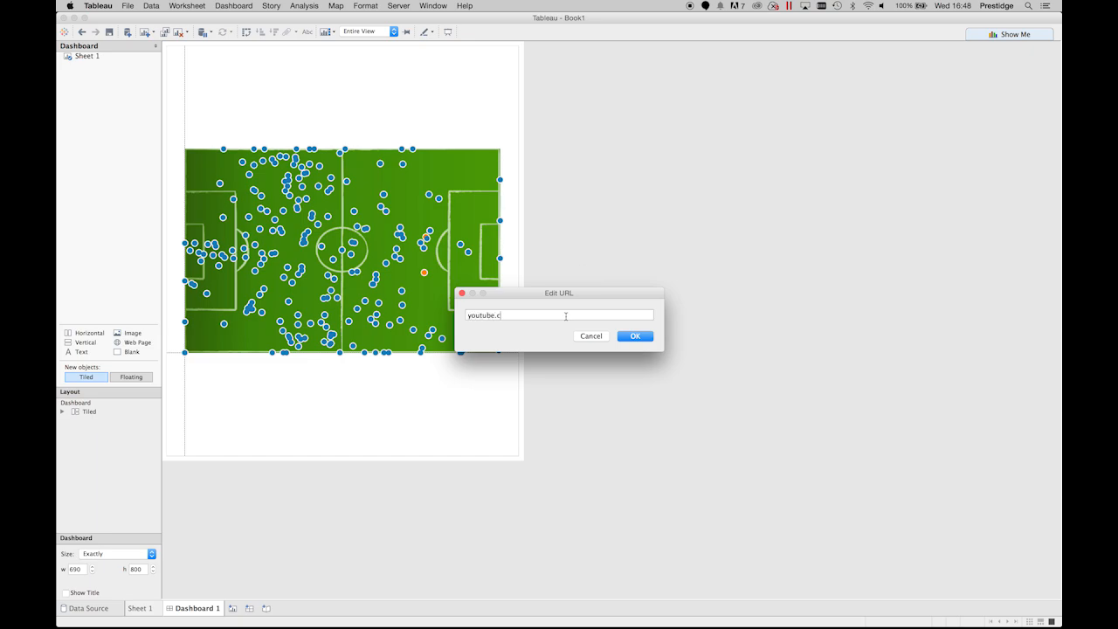
pyautogui.click(634, 336)
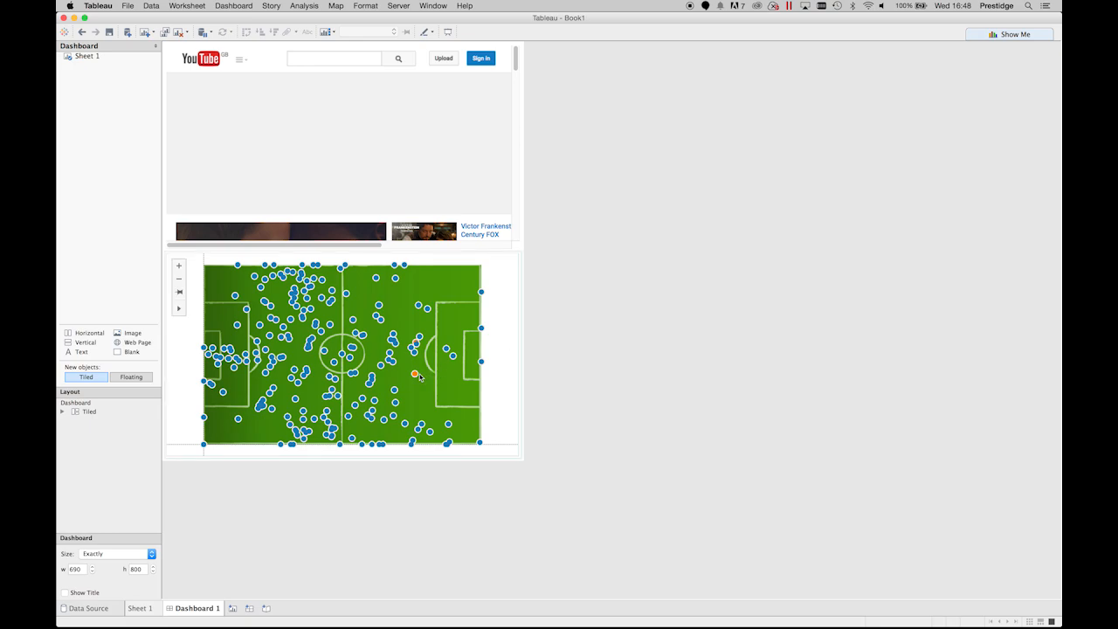
pyautogui.click(415, 373)
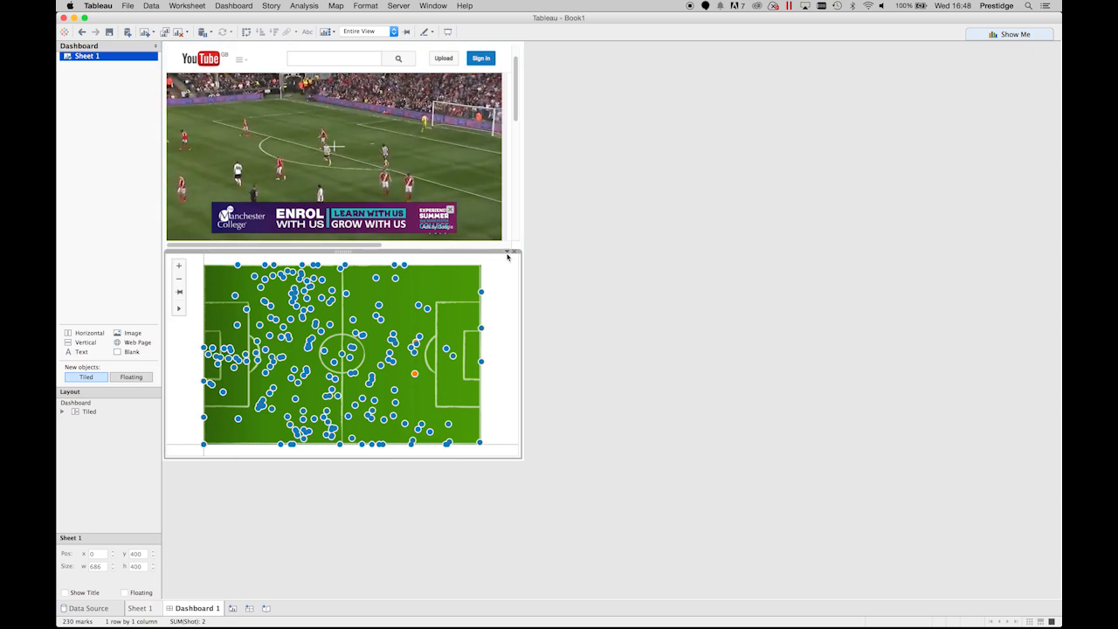
# Show the Seconds Prior parameter control and float it over the video area.
pyautogui.rightClick(510, 253)
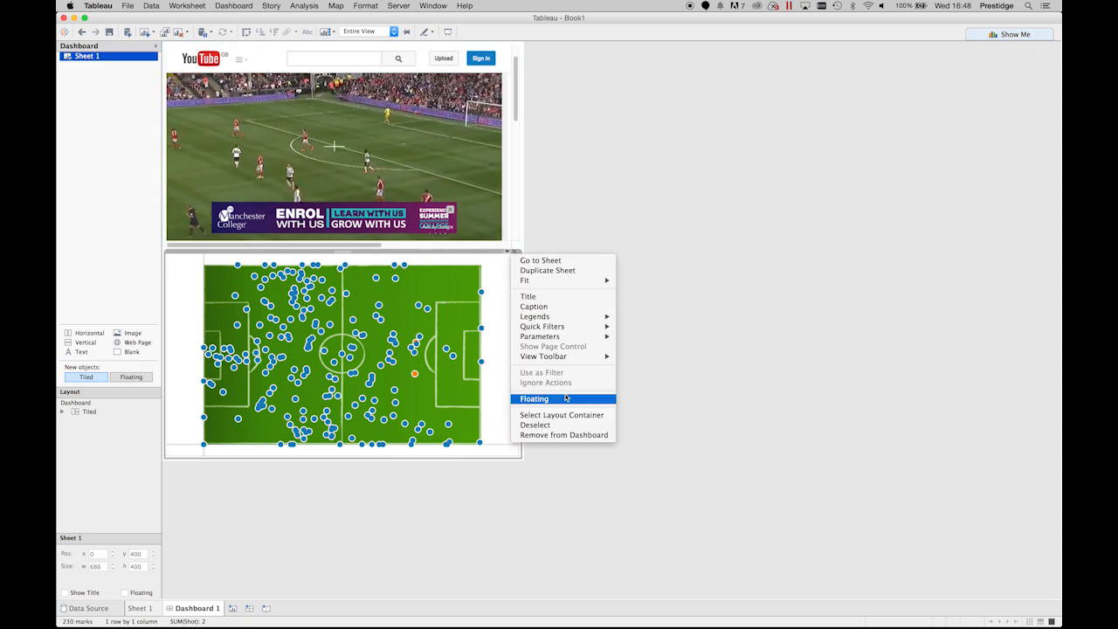
pyautogui.moveTo(540, 337)
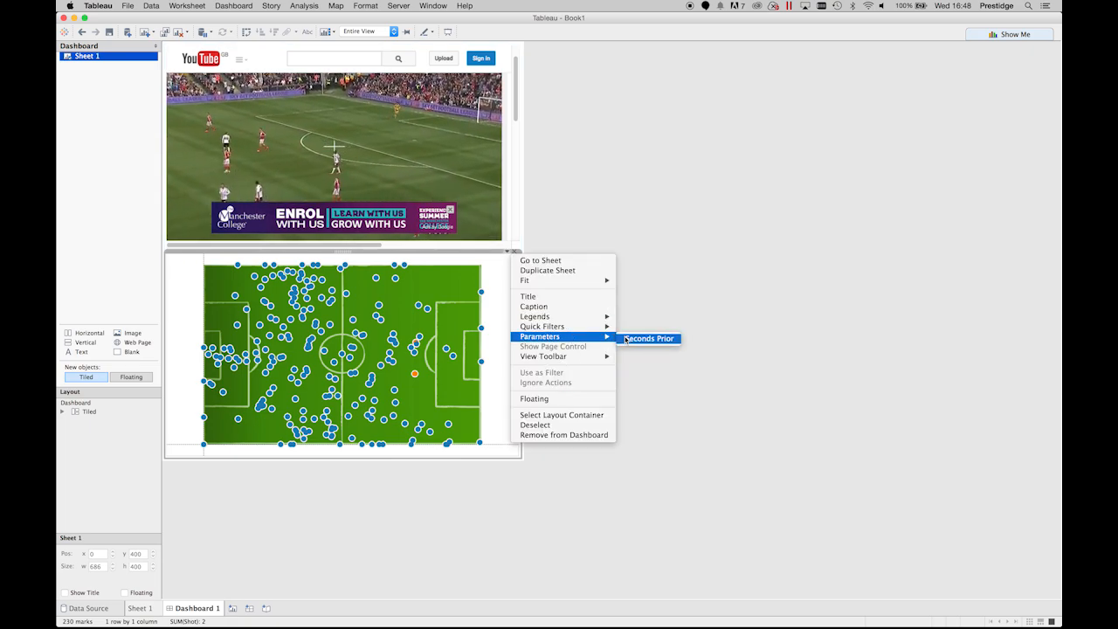
pyautogui.click(648, 338)
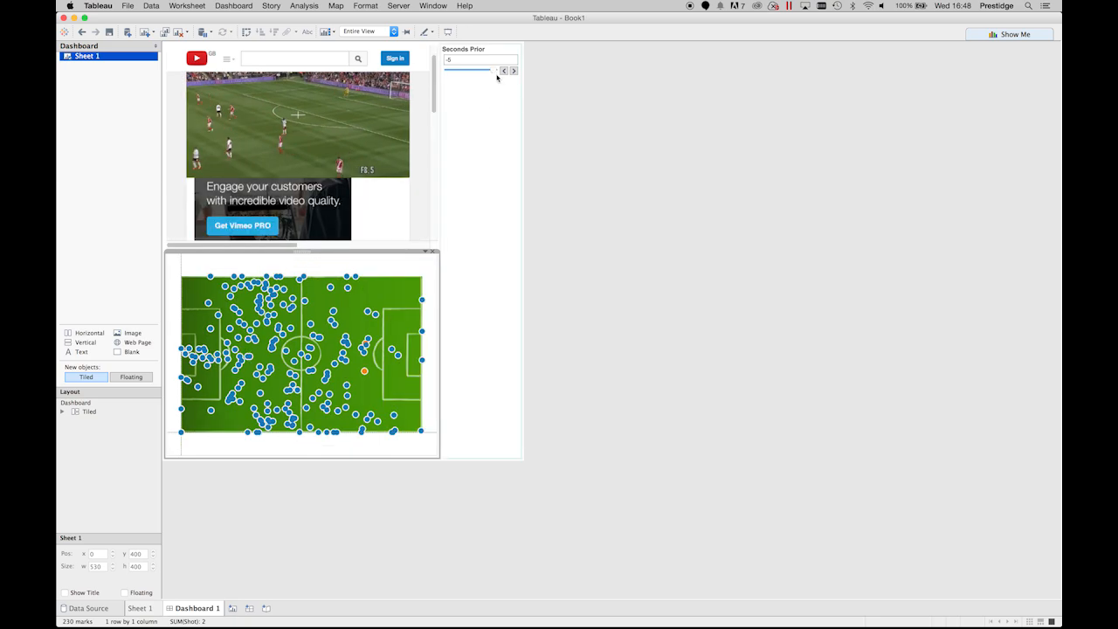
pyautogui.click(480, 49)
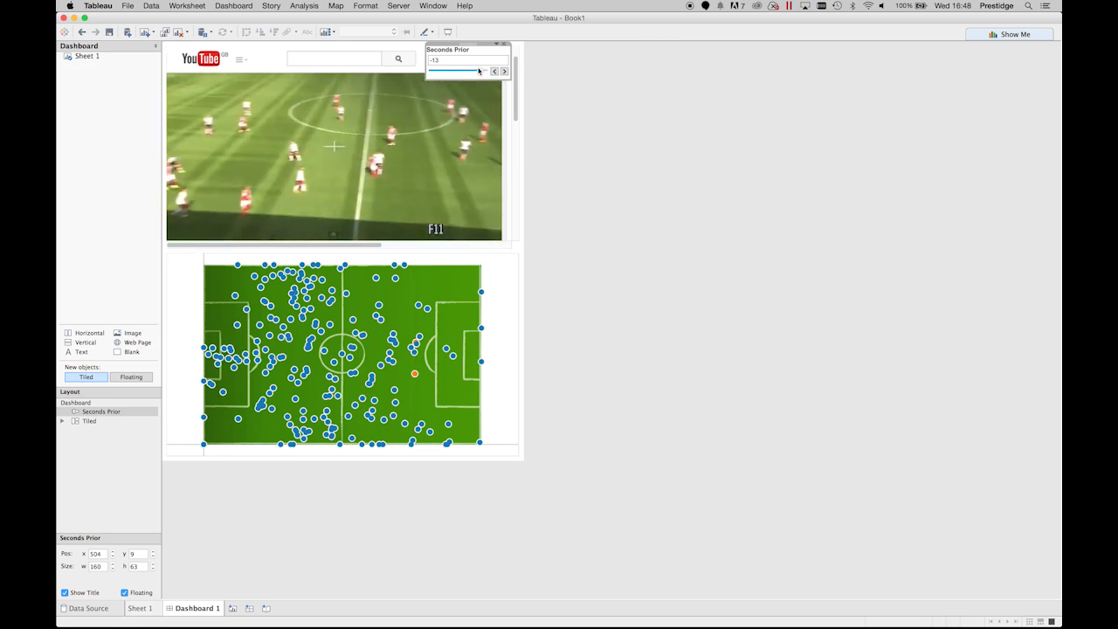
# Select the orange shot mark to show Video Seconds 367, EventID 75 and View Video.
pyautogui.click(504, 71)
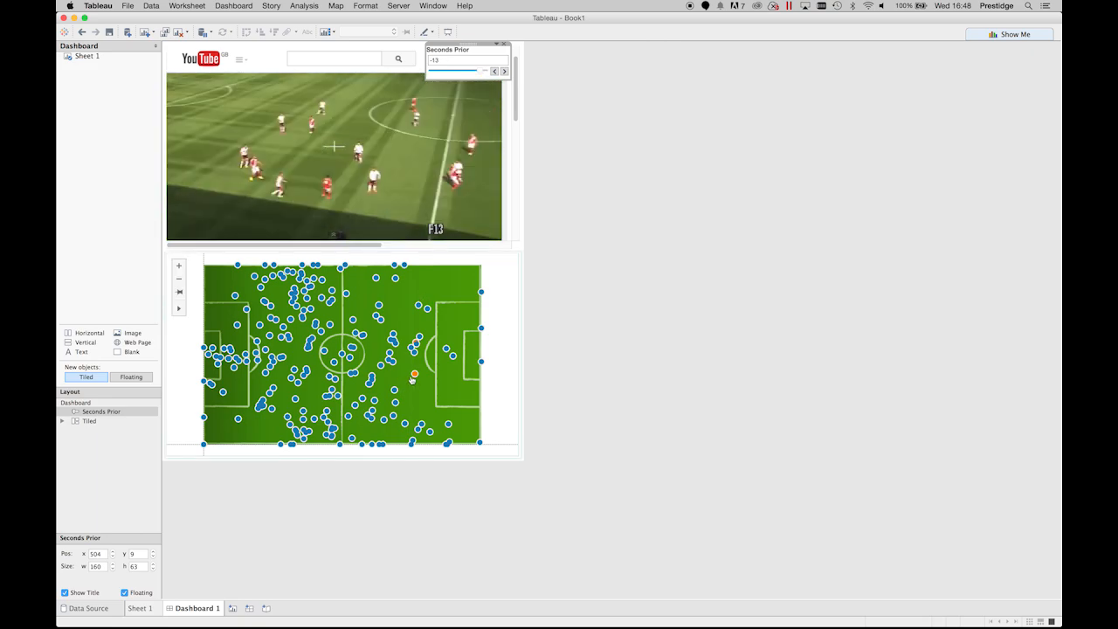
pyautogui.click(414, 374)
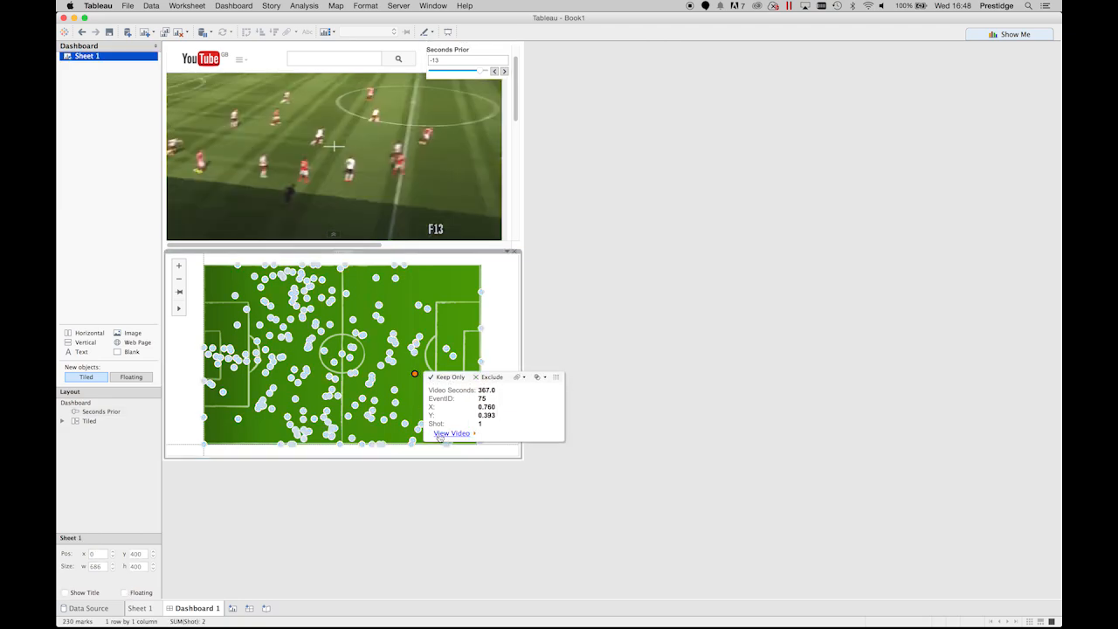